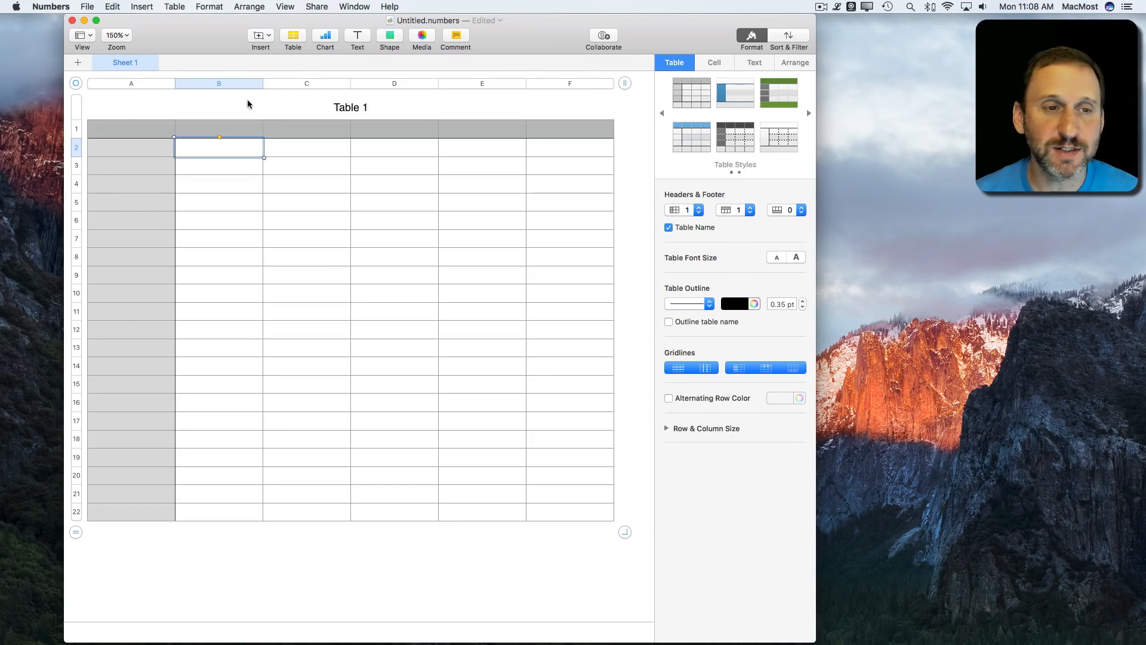
Add headers 'Distance (meters)' and 'Distance (feet)' in B1 and C1, then enter 100 in B2.
text(Distance (meters)
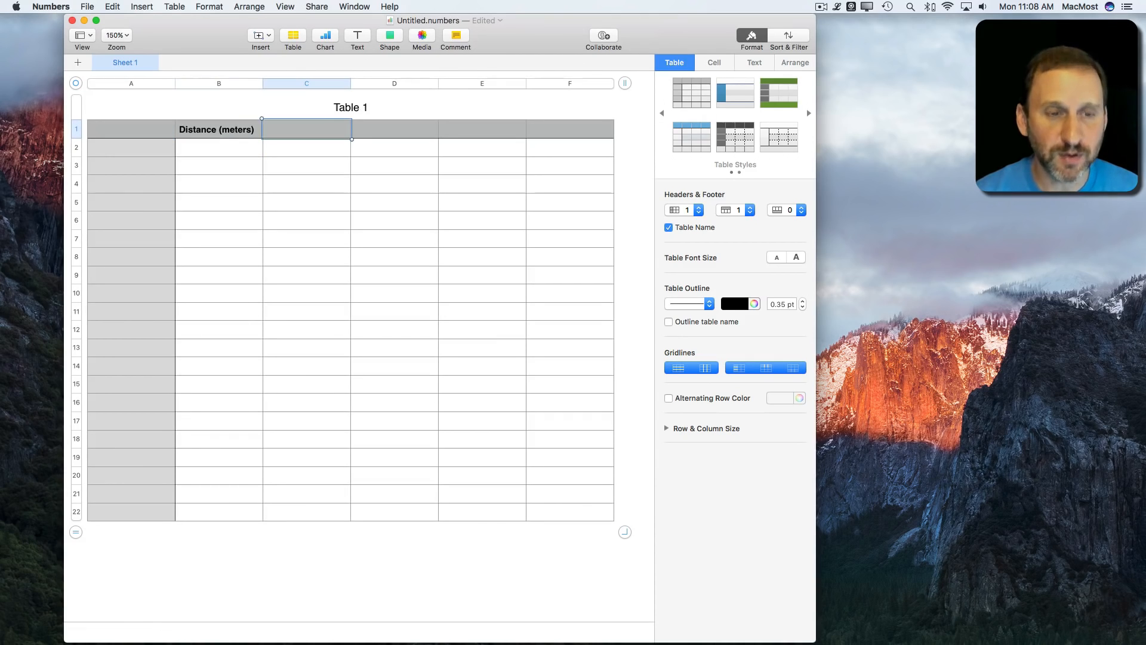
text(Distance (feet)
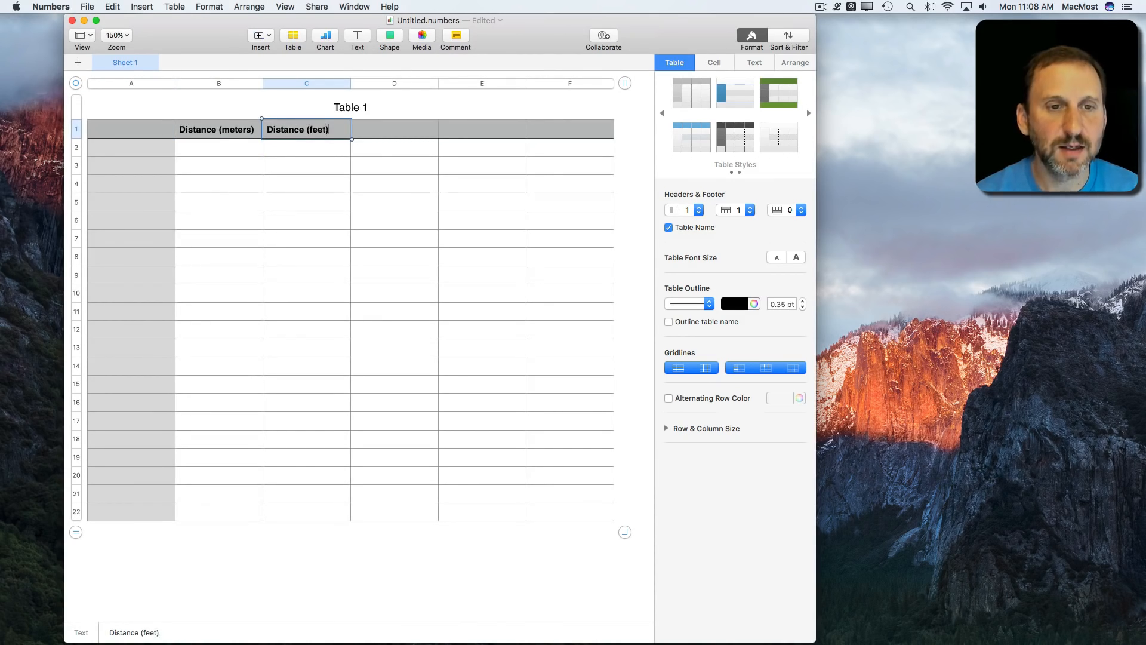
text(100)
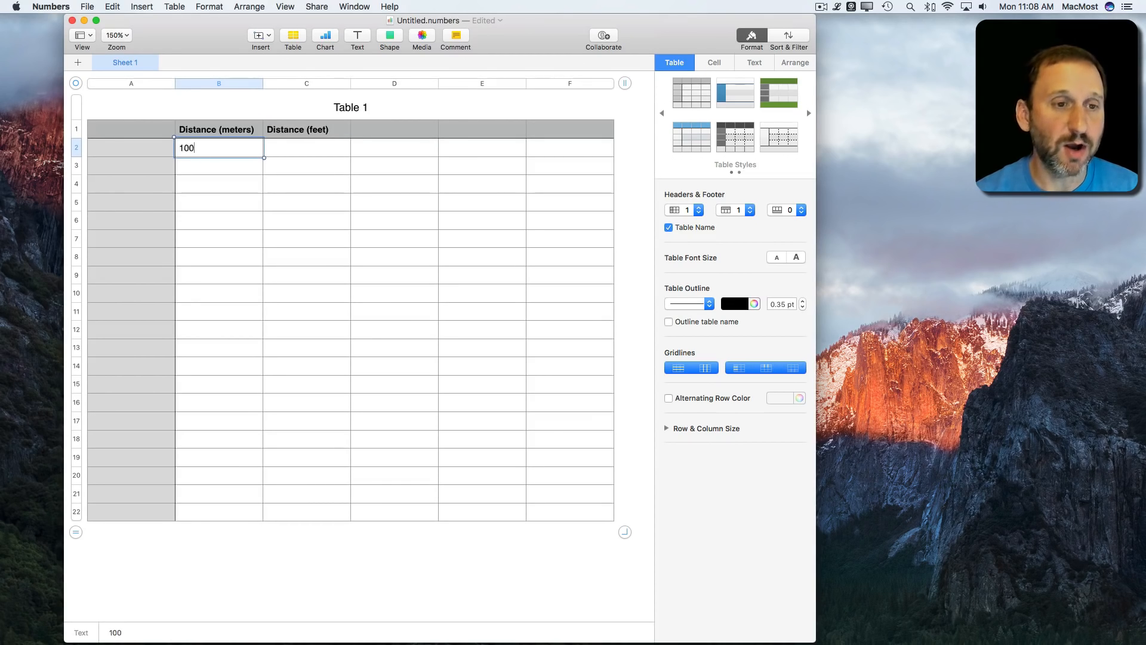
key(Tab)
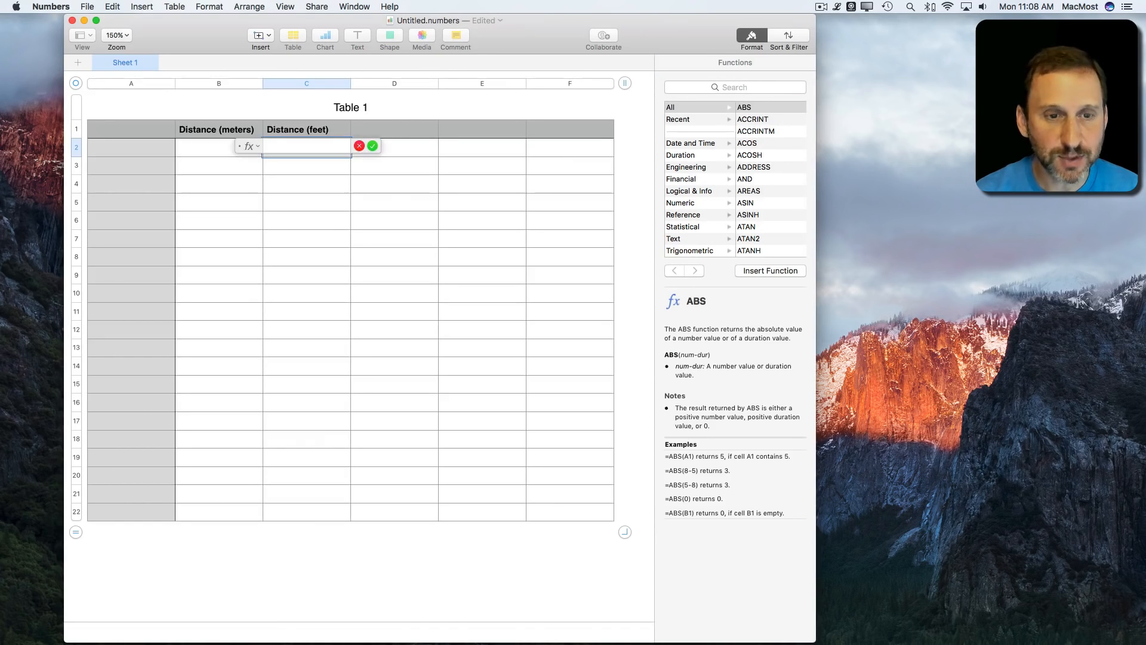
Start a CONVERT formula in C2 and look up CONVERT's unit constants in the Functions browser.
text(CONVERT()
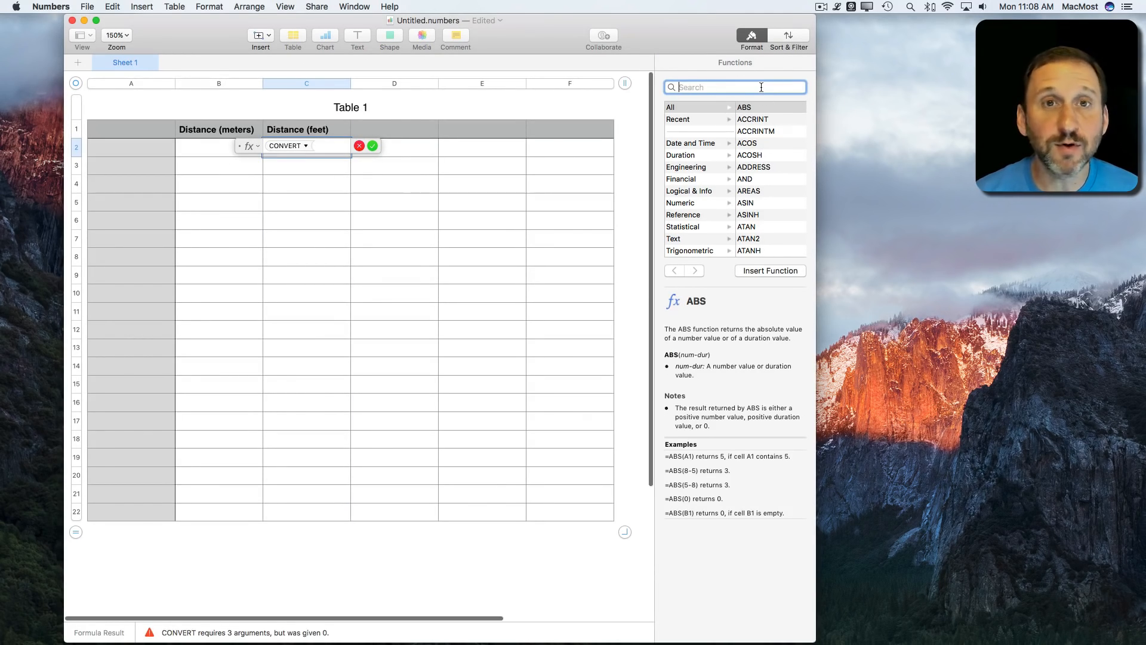
text(convert)
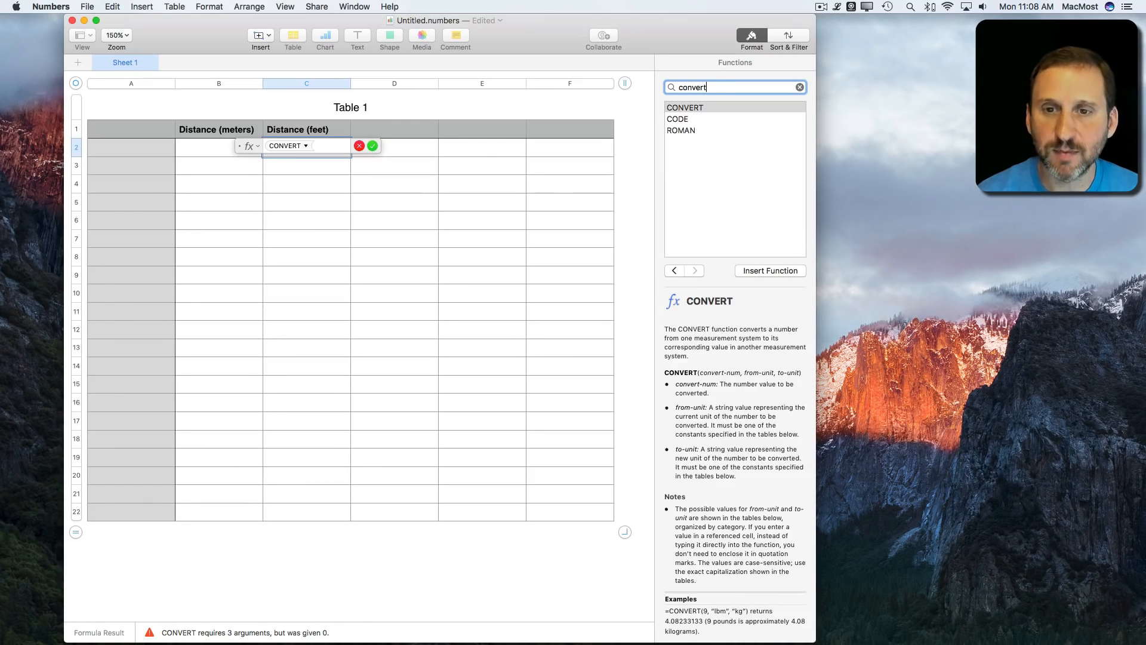
mouse_move(719, 399)
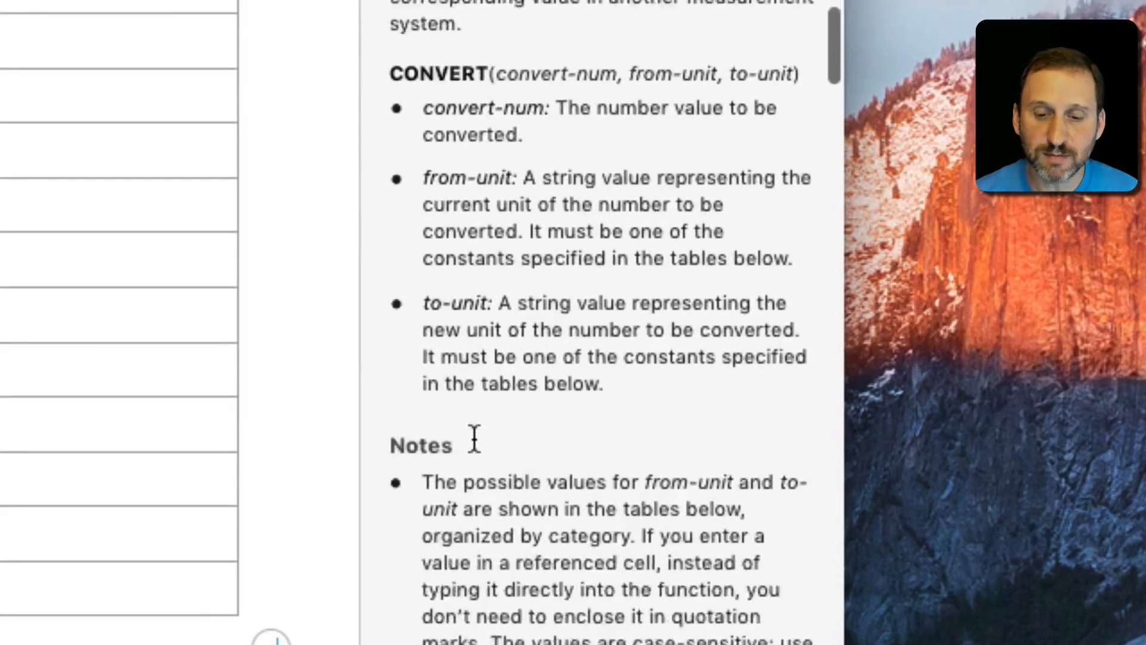
scroll(down, 3)
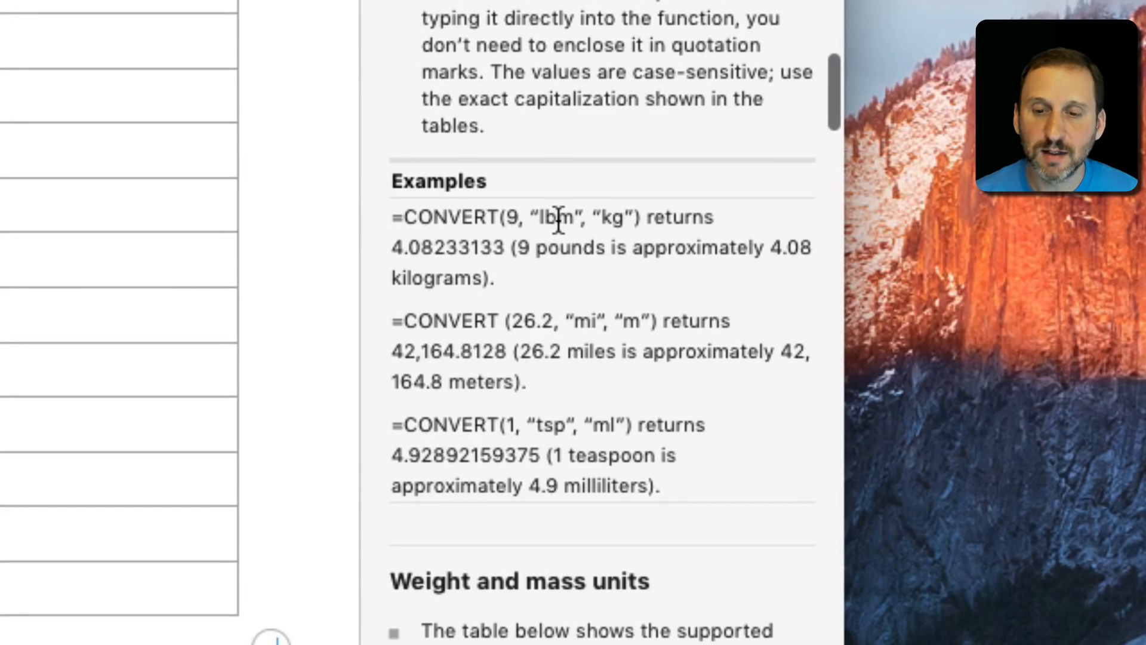
double_click(613, 218)
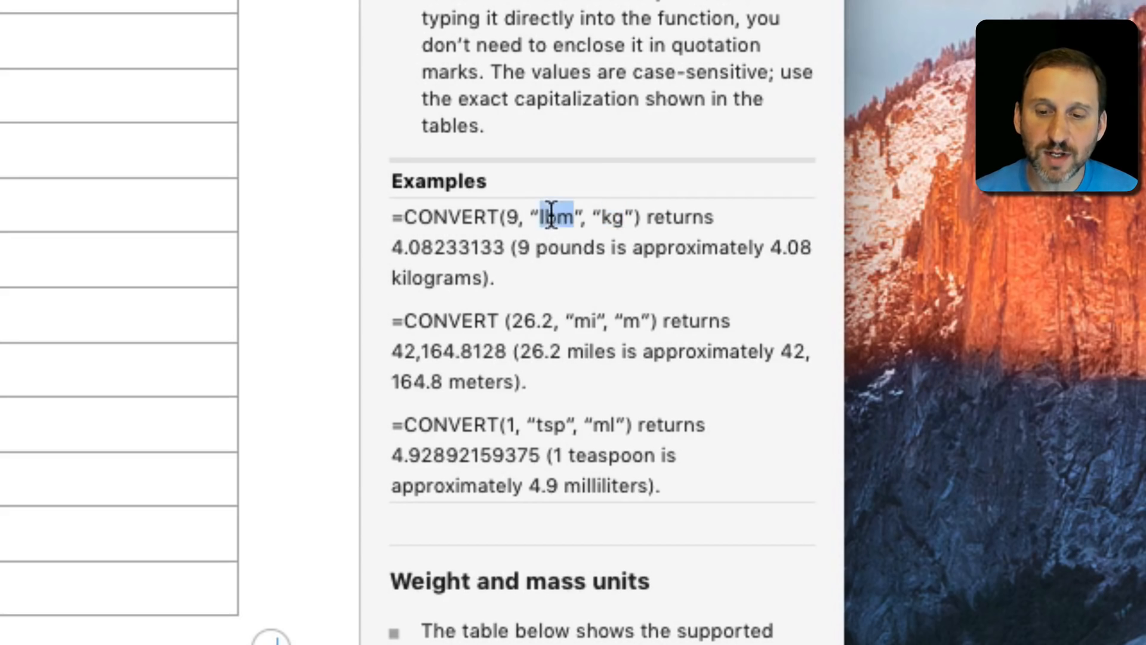
scroll(down, 3)
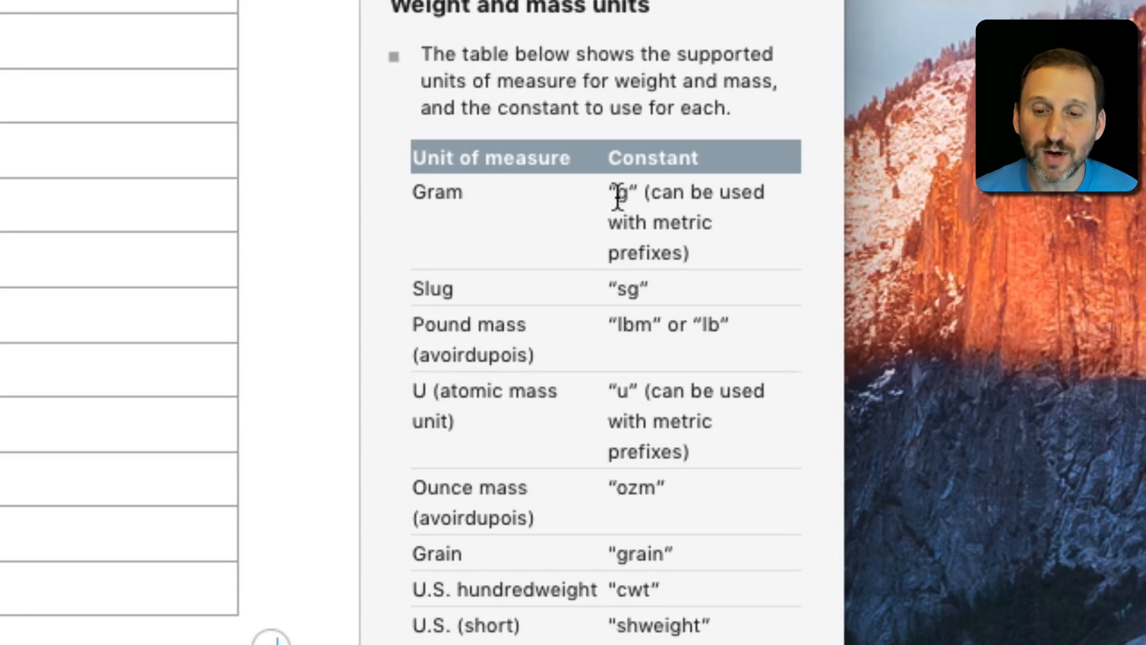
mouse_move(607, 409)
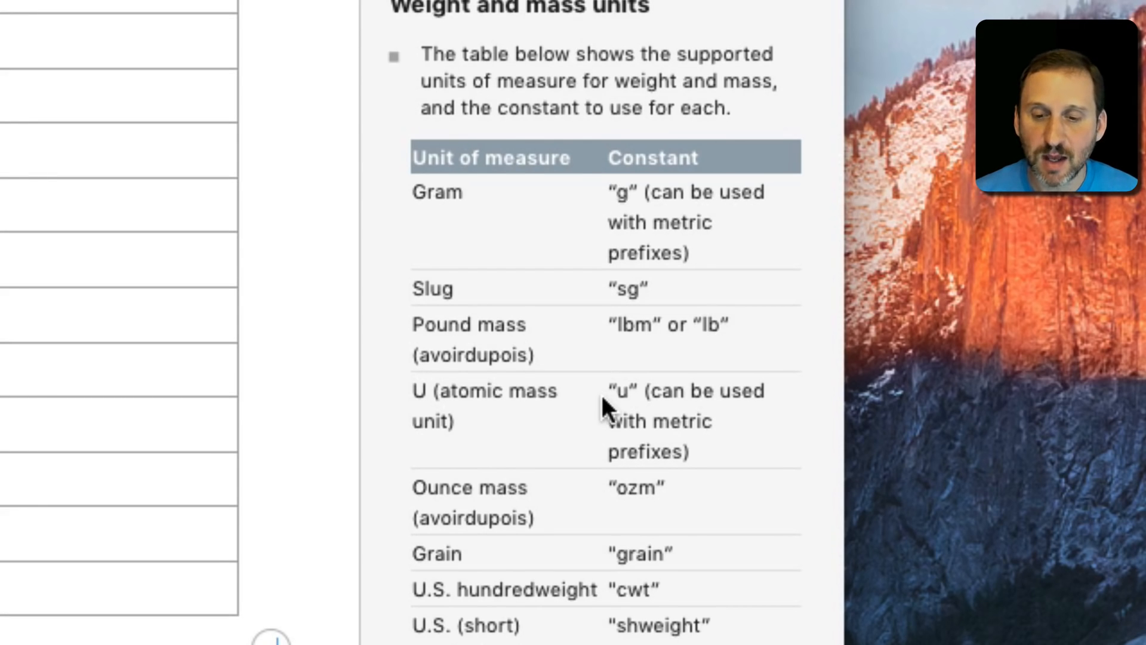
scroll(down, 3)
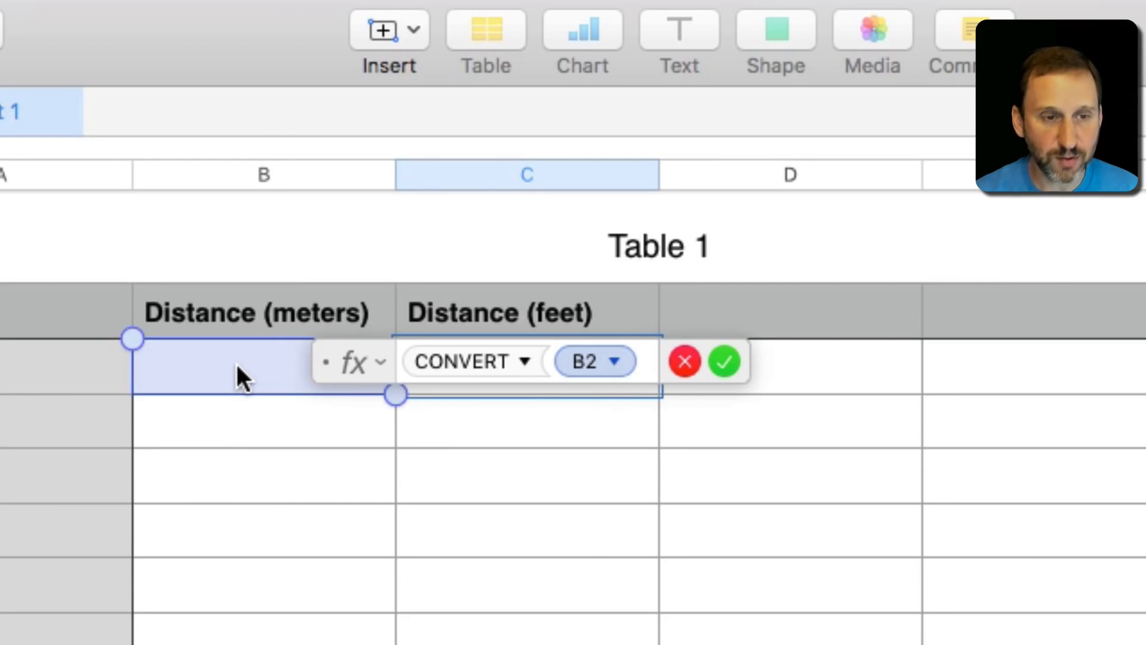
Complete =CONVERT(B2,"m","ft") so C2 shows 328.083989501312 feet.
text(,)
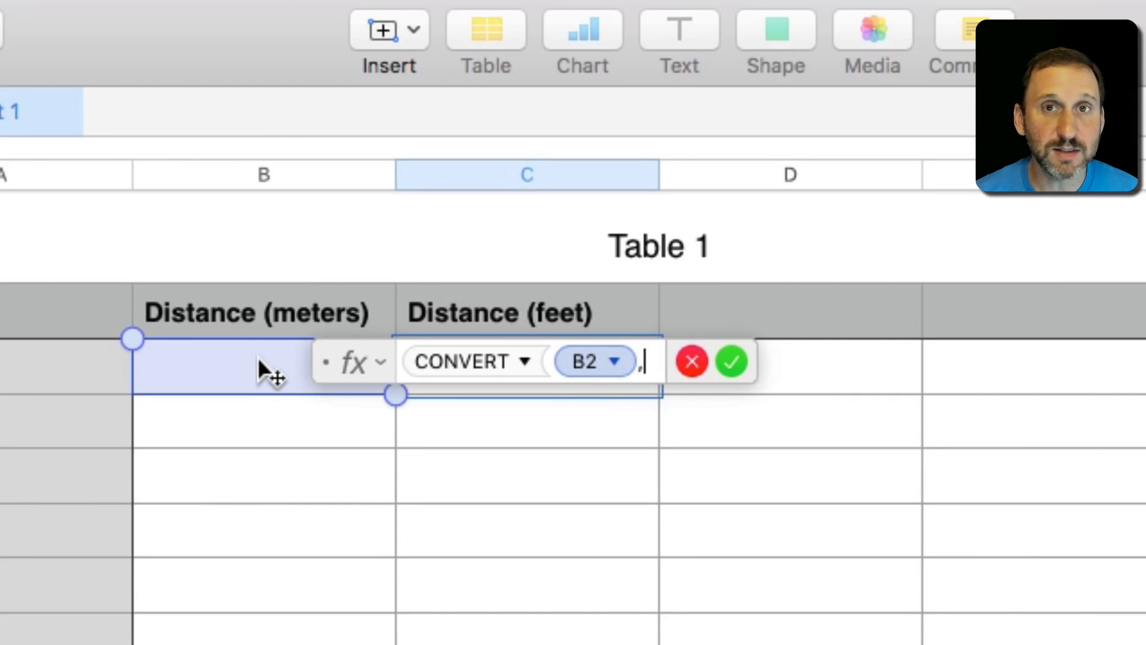
text("m)
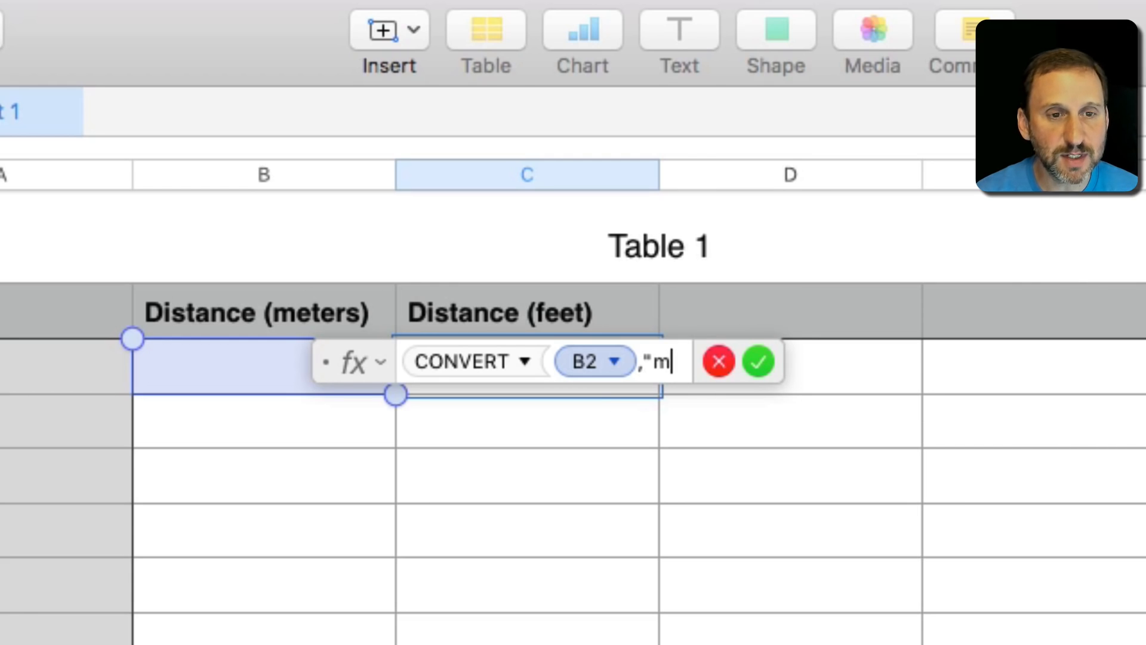
text(",)
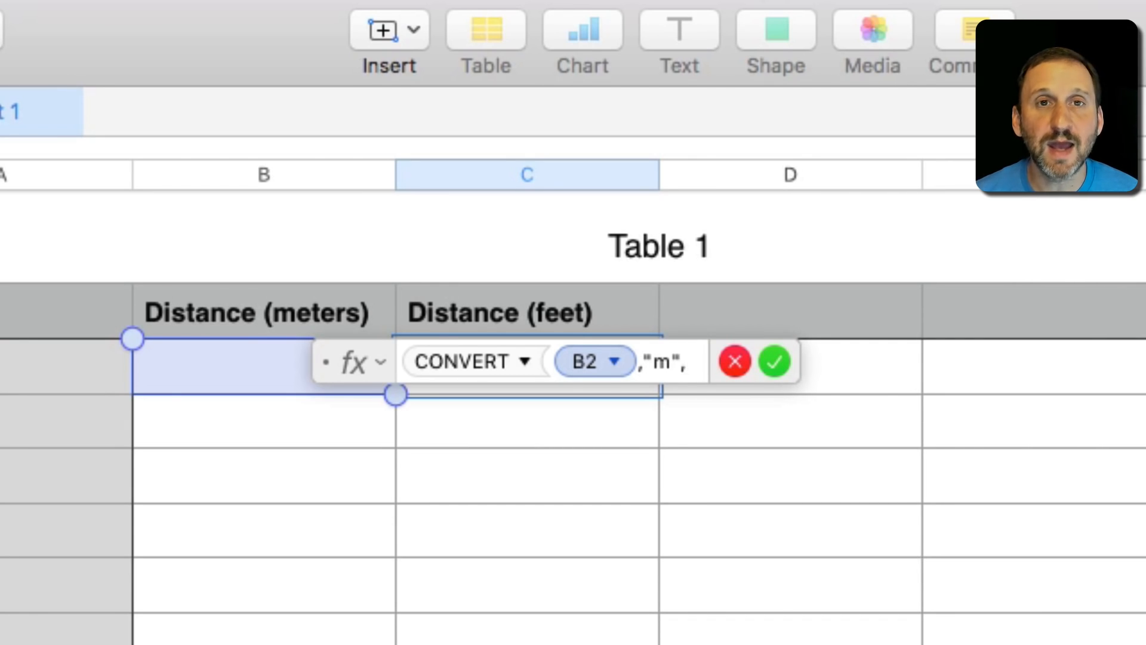
text("ft)
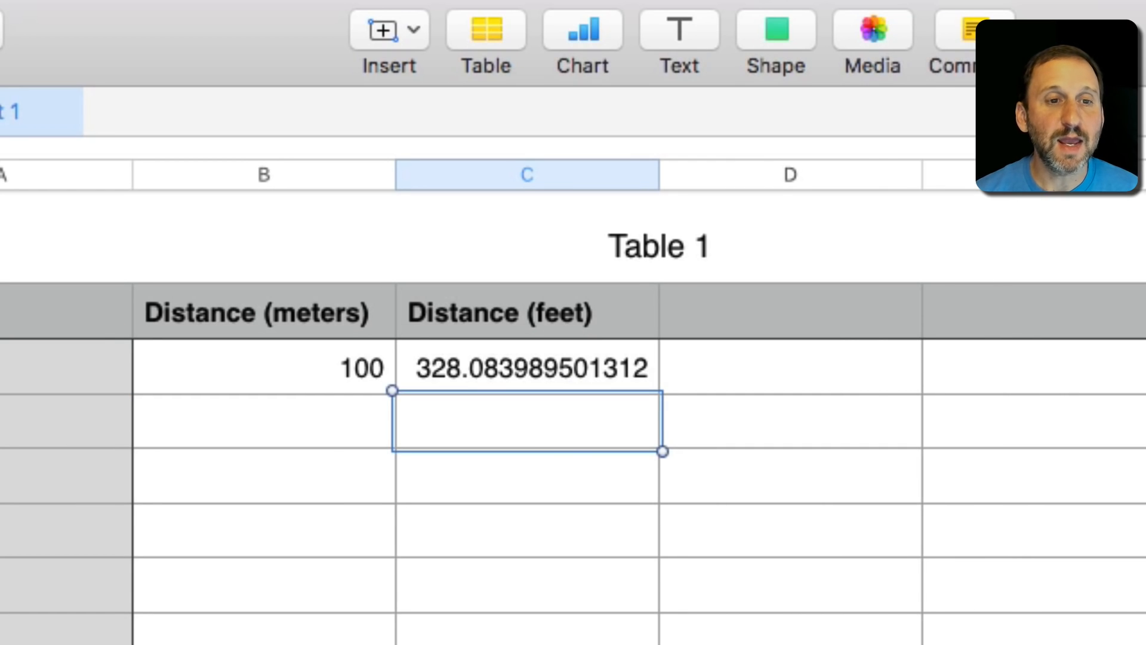
mouse_move(417, 391)
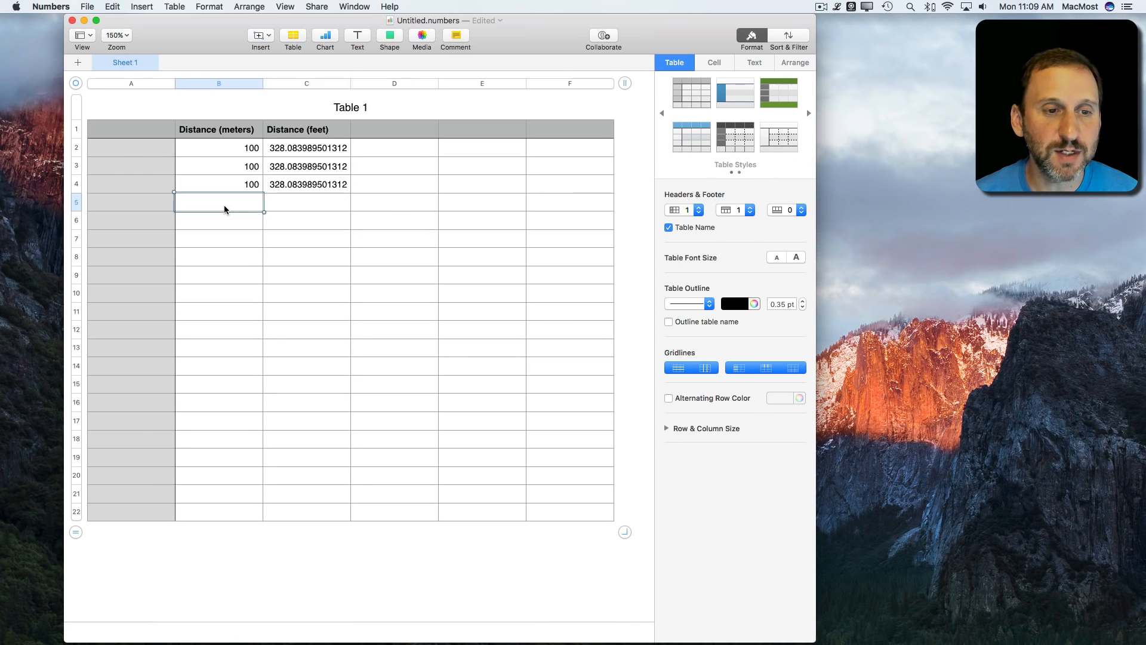
Enter 120 and 1000 meters in the rows below so the filled formula converts them to feet.
text(12)
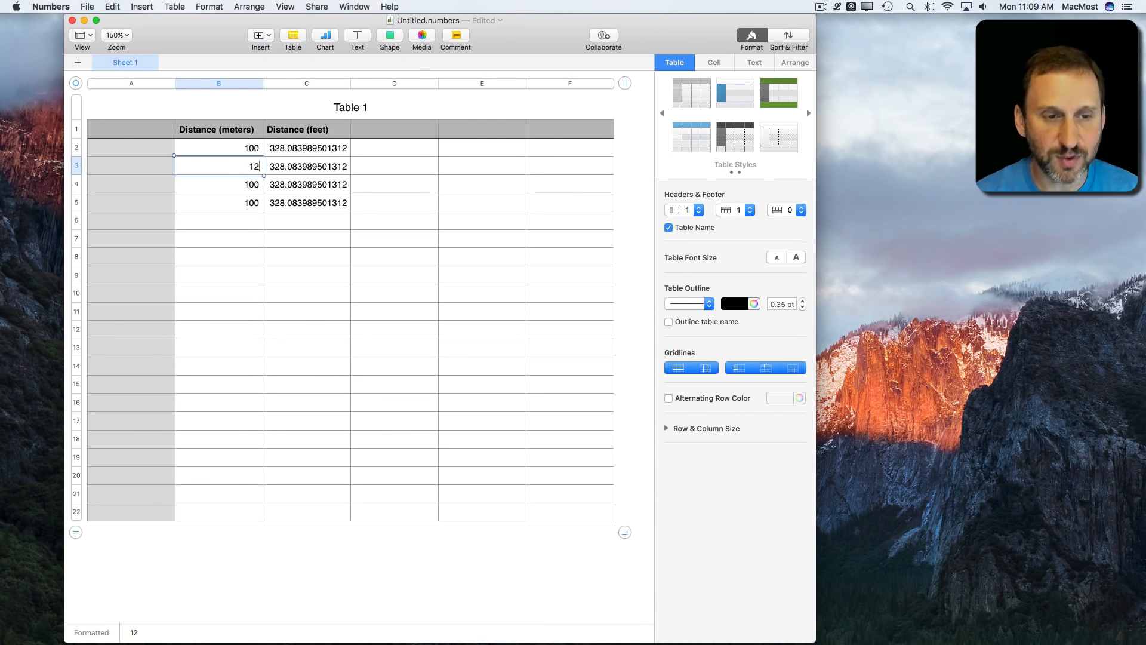
key(Return)
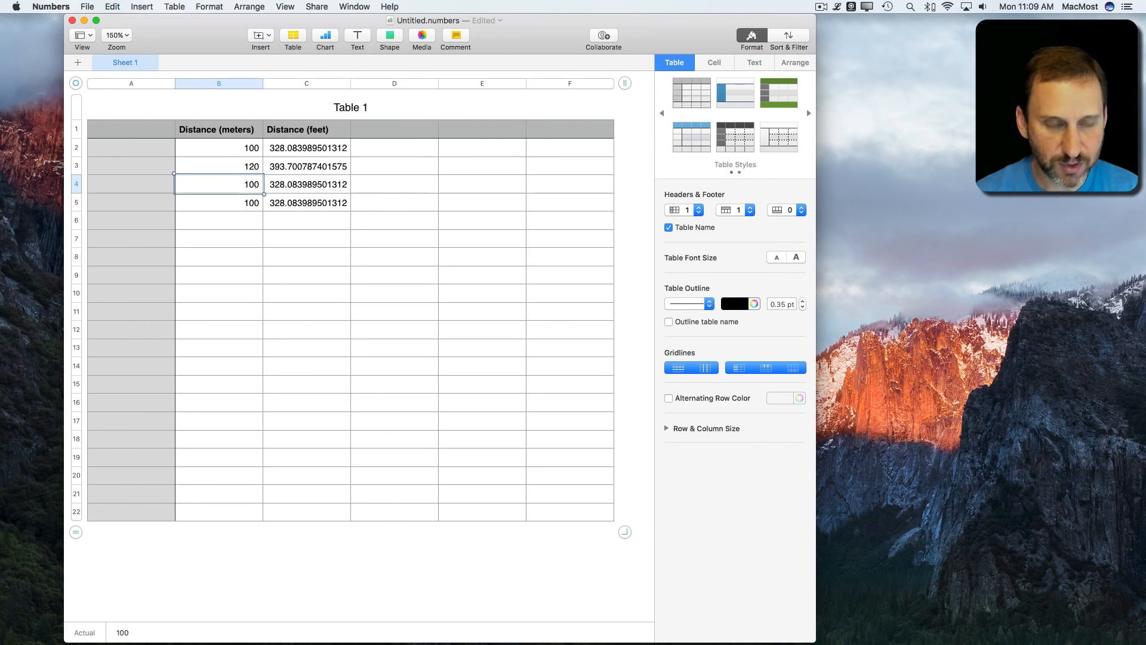
text(1000)
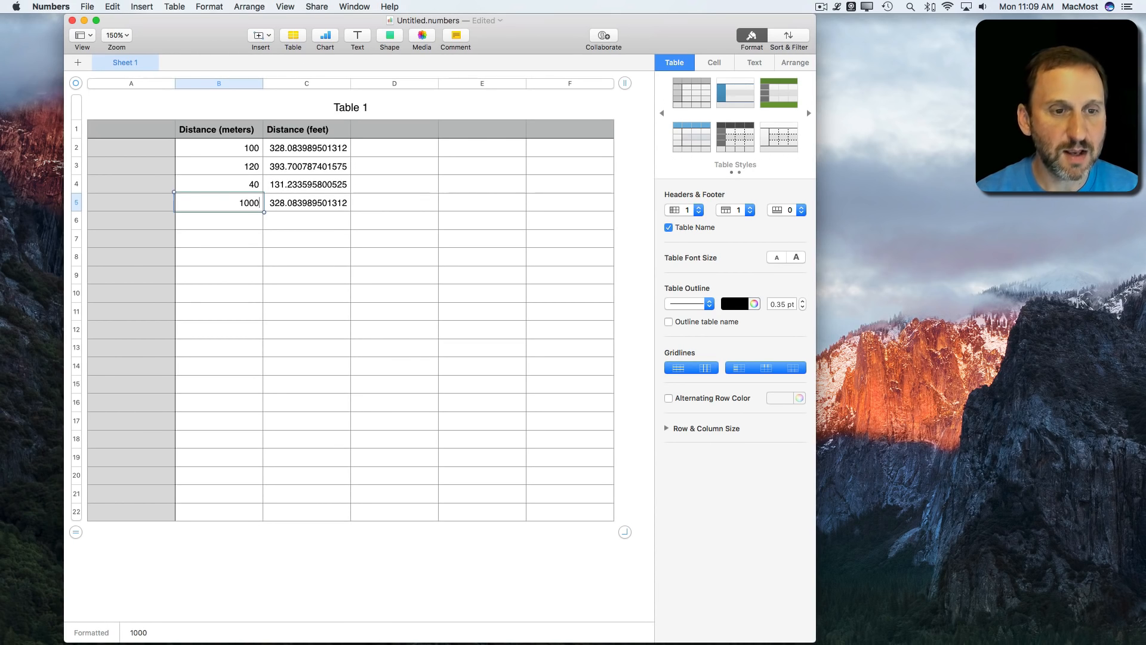
key(Return)
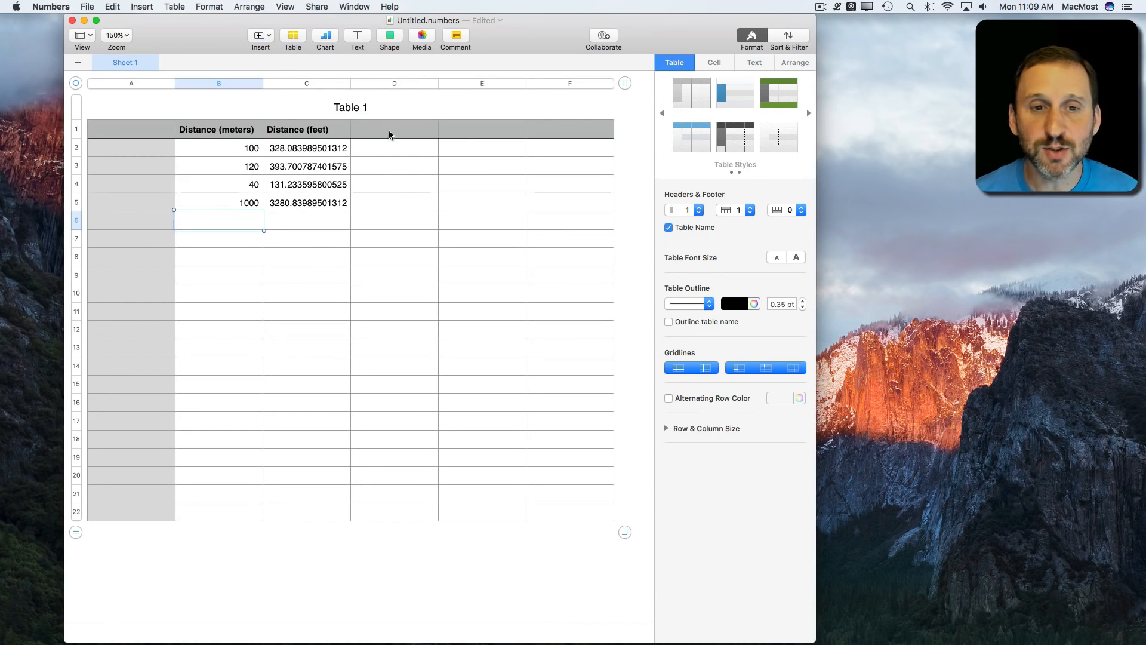
Add 'Temp (F)' and 'Temp (C)' column headers and enter 72 as the first Fahrenheit reading.
text(Temp (C)
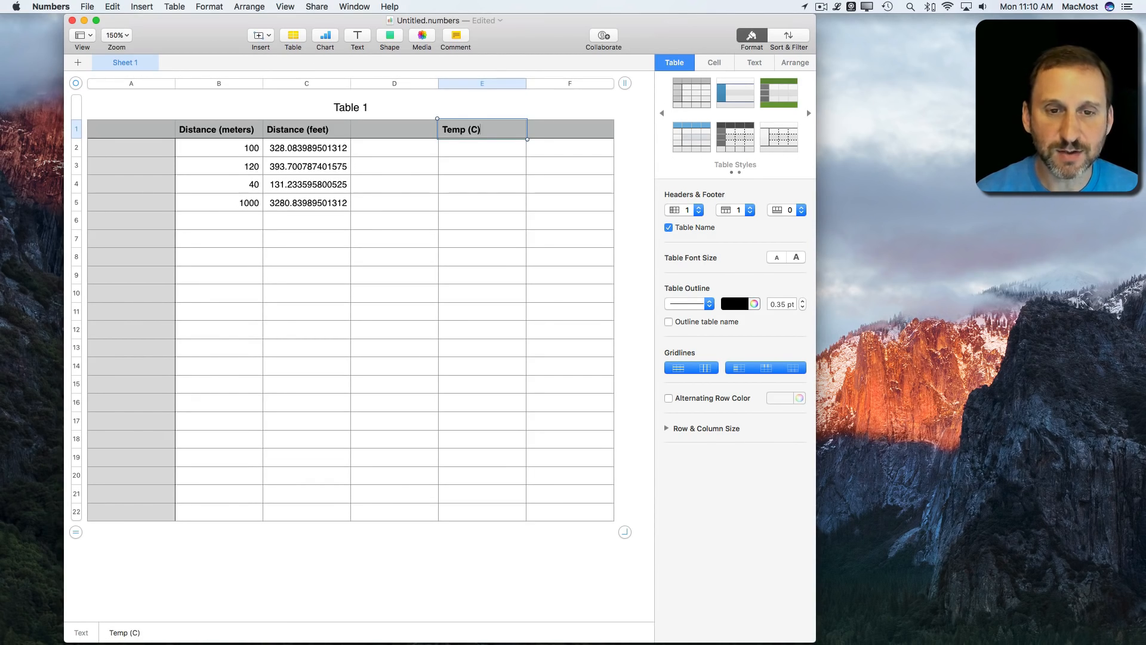
key(backspace)
text(F)
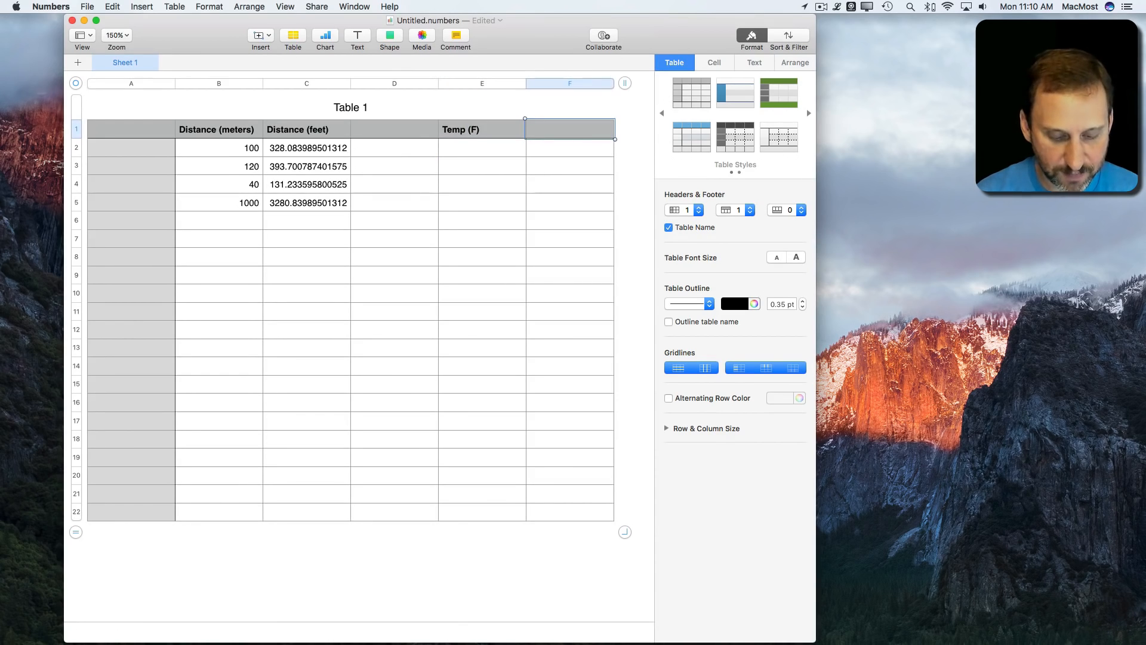
text(Temp (C))
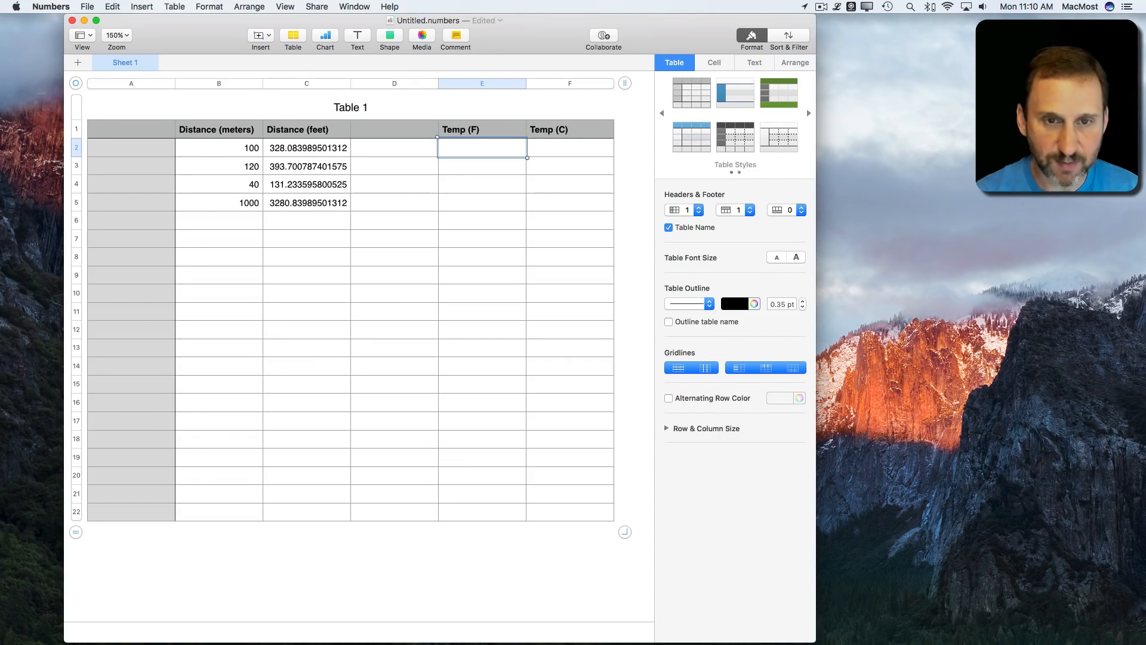
text(72)
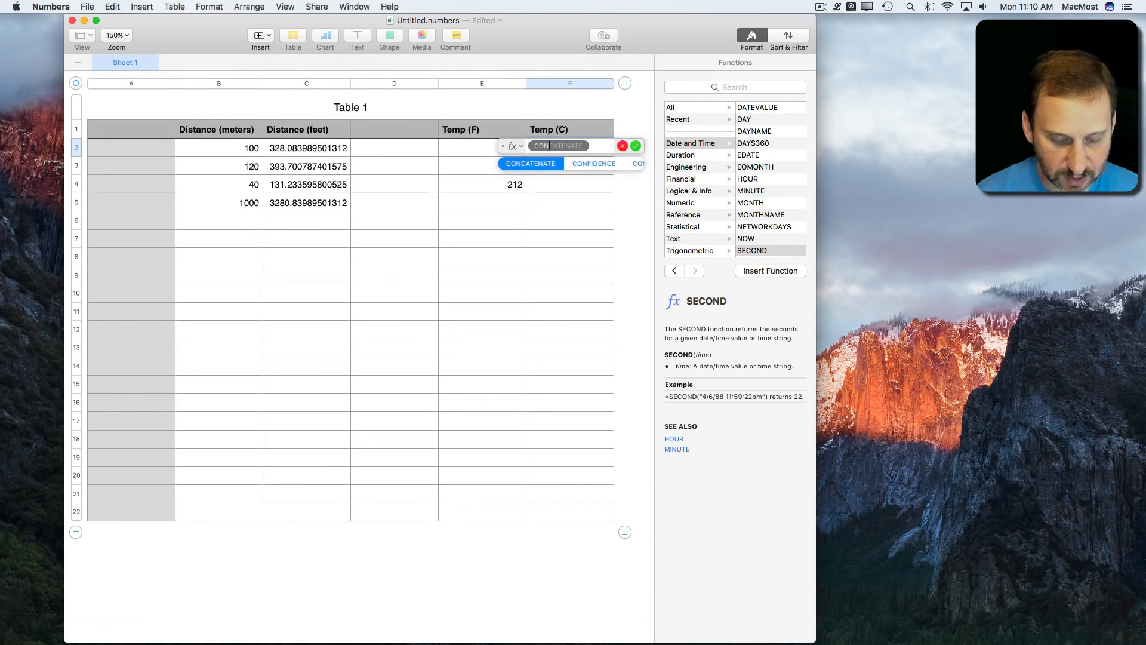
Start a CONVERT formula on E2 and scroll CONVERT's help down to the Temperature unit codes.
text(CONVERT)
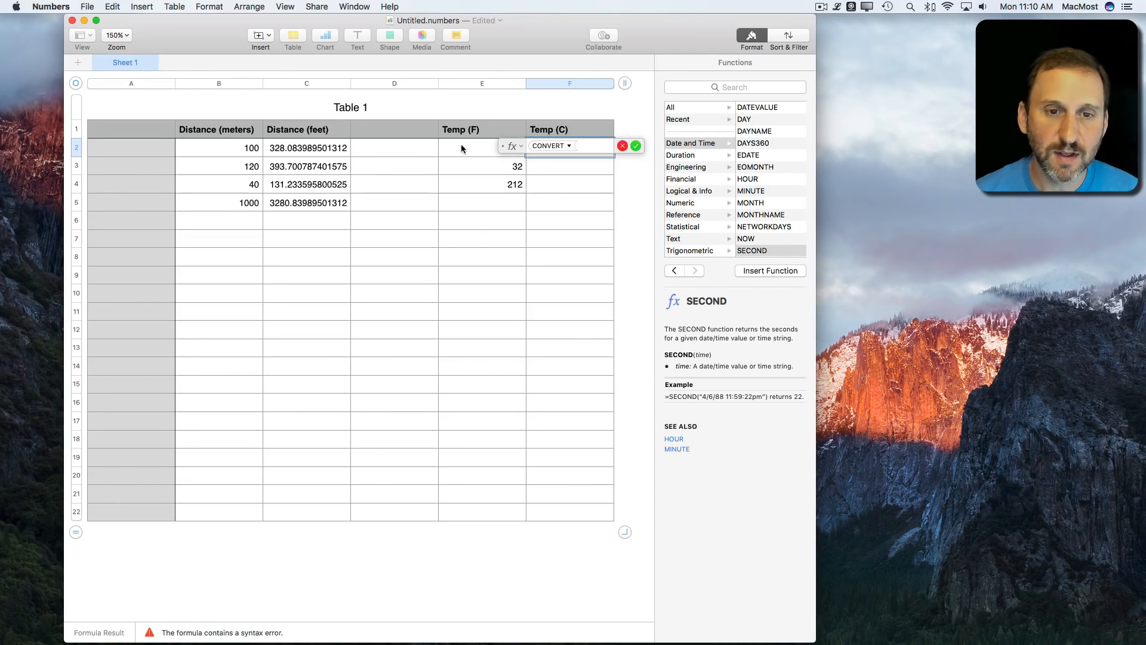
click(481, 148)
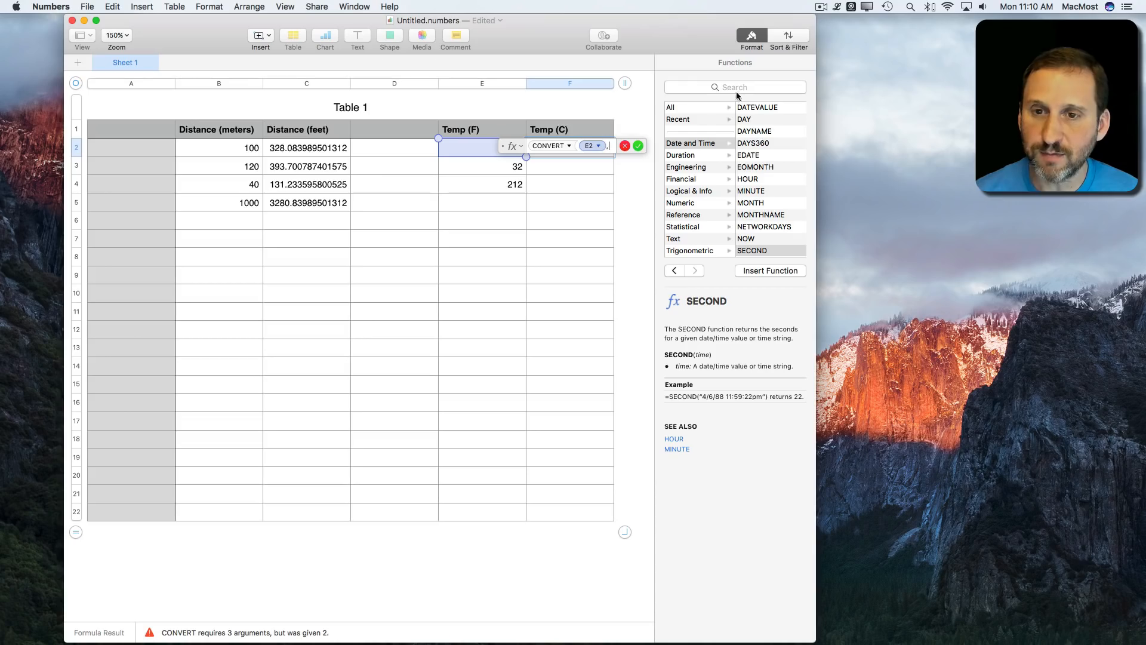
text(convert)
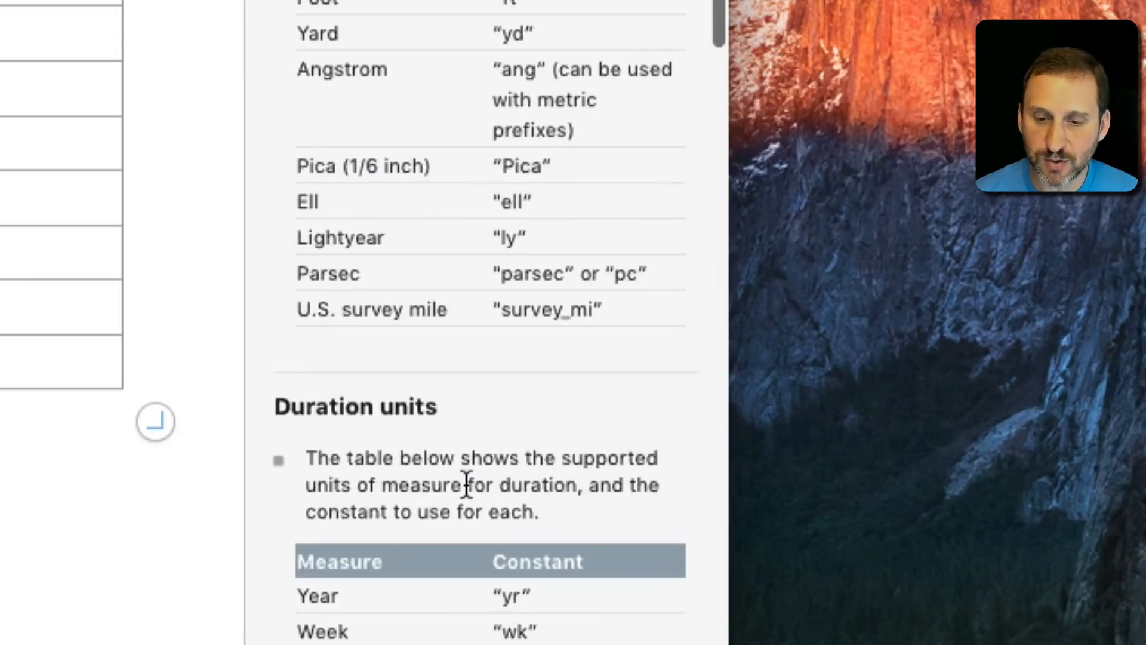
scroll(down, 3)
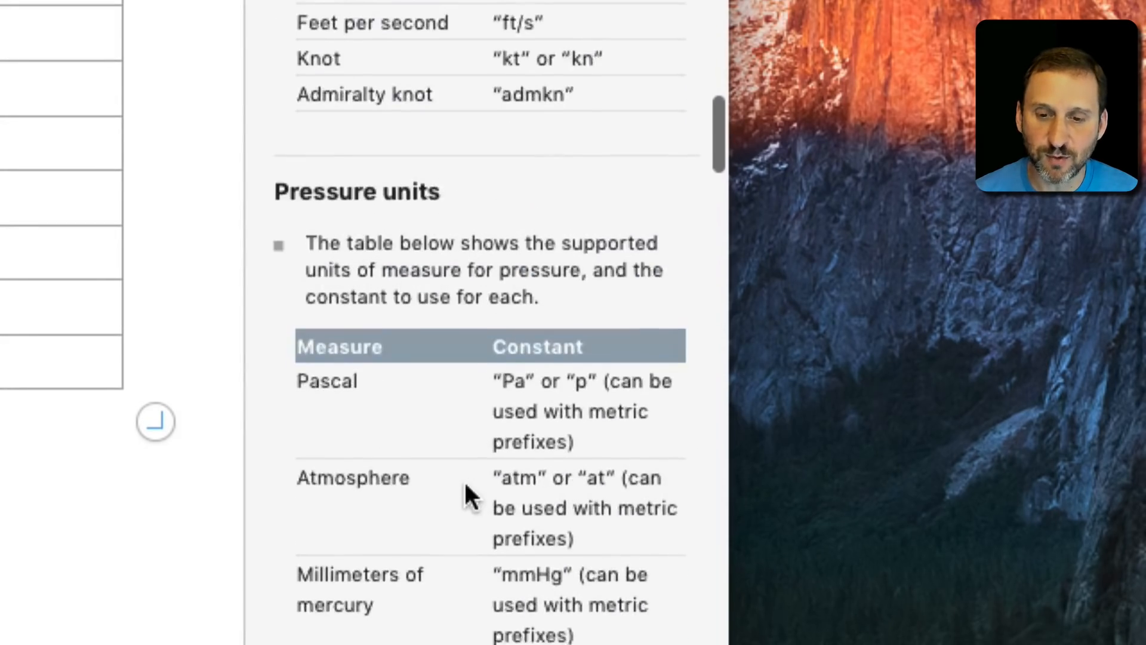
scroll(down, 3)
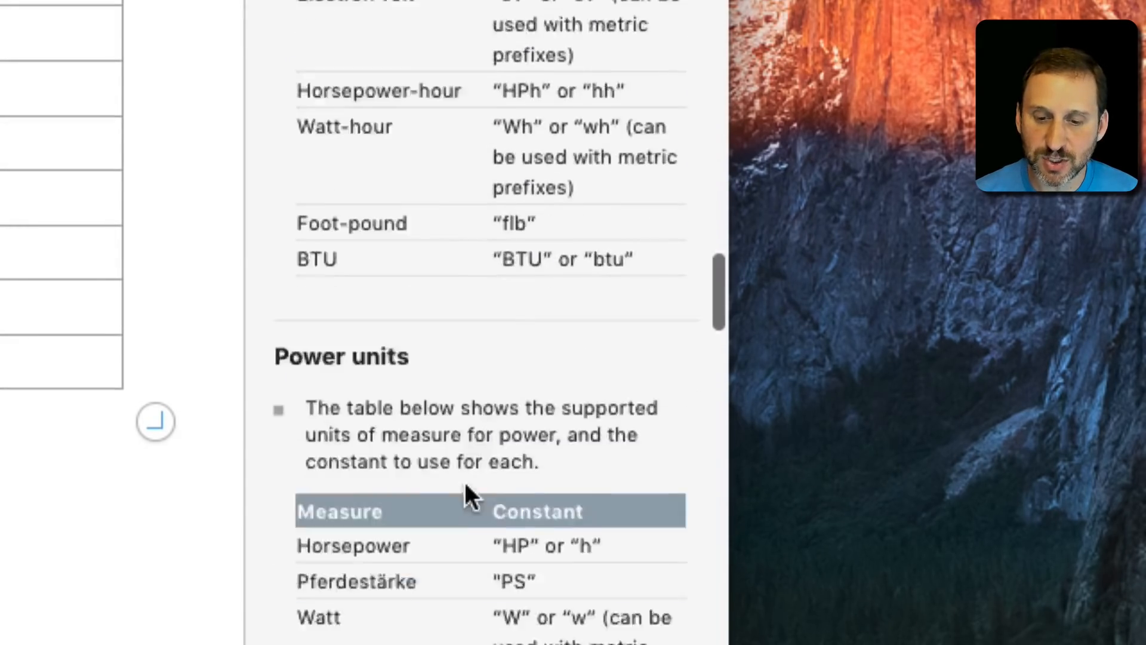
scroll(down, 3)
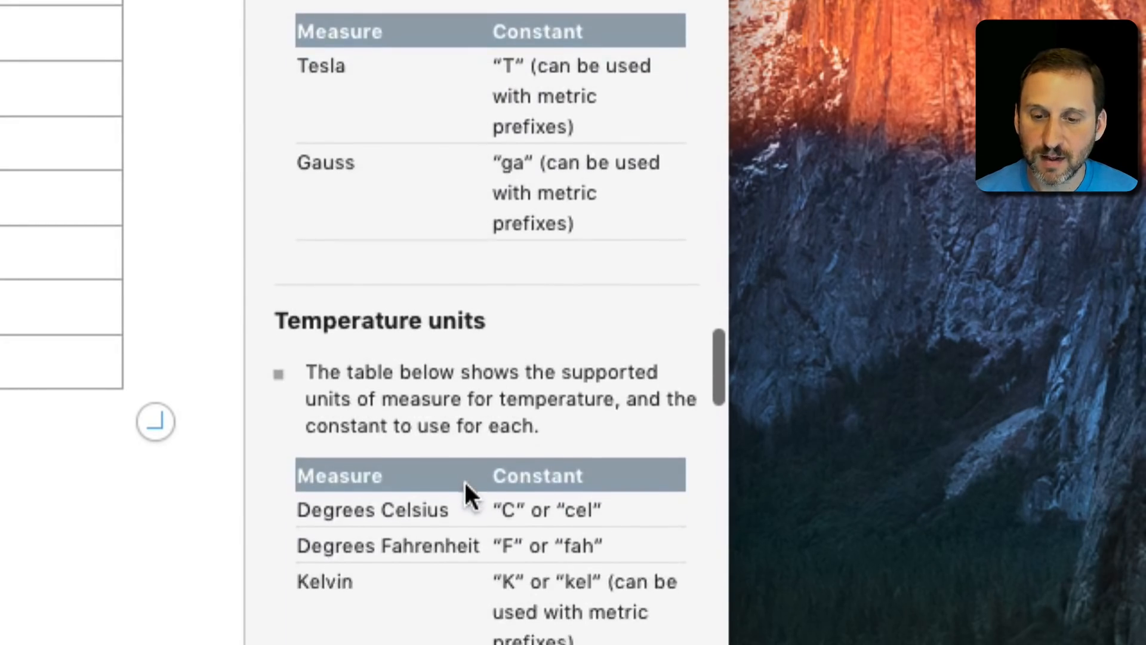
scroll(down, 3)
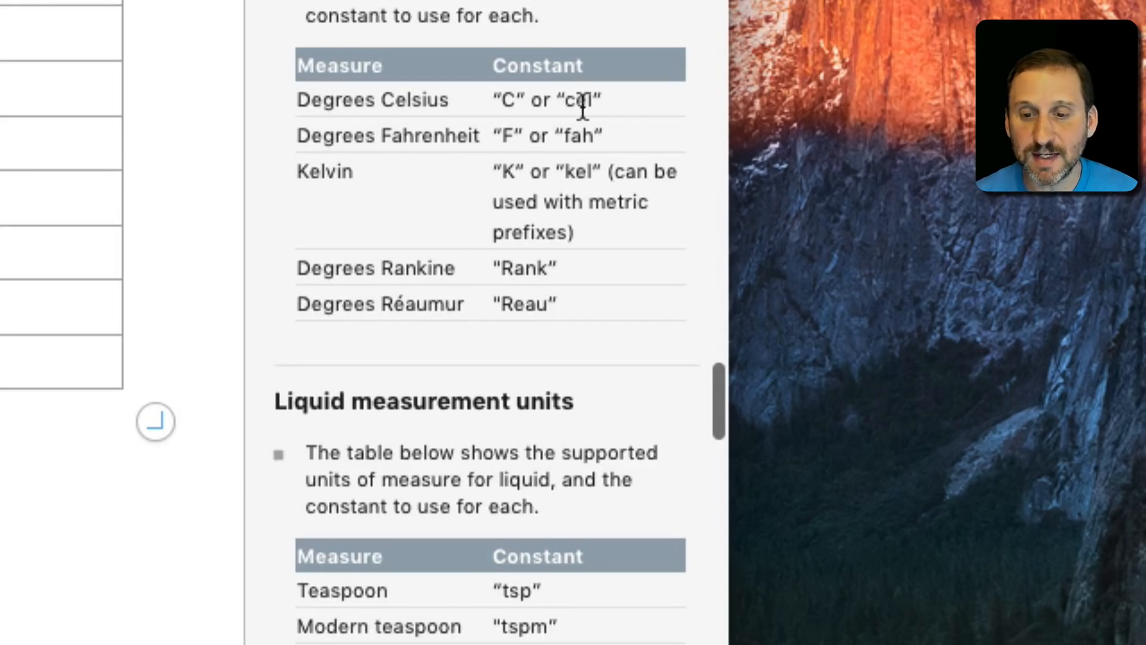
mouse_move(574, 136)
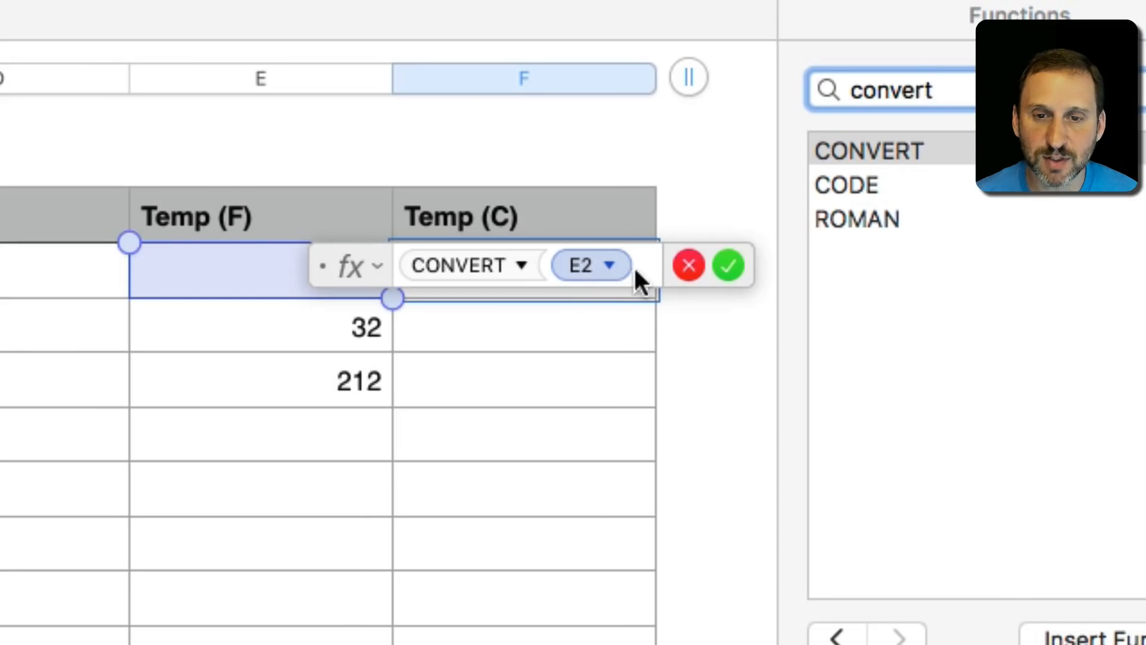
Finish =CONVERT(E2,"F","C"), fill it down column F and copy the last row into row 5.
text(,"F")
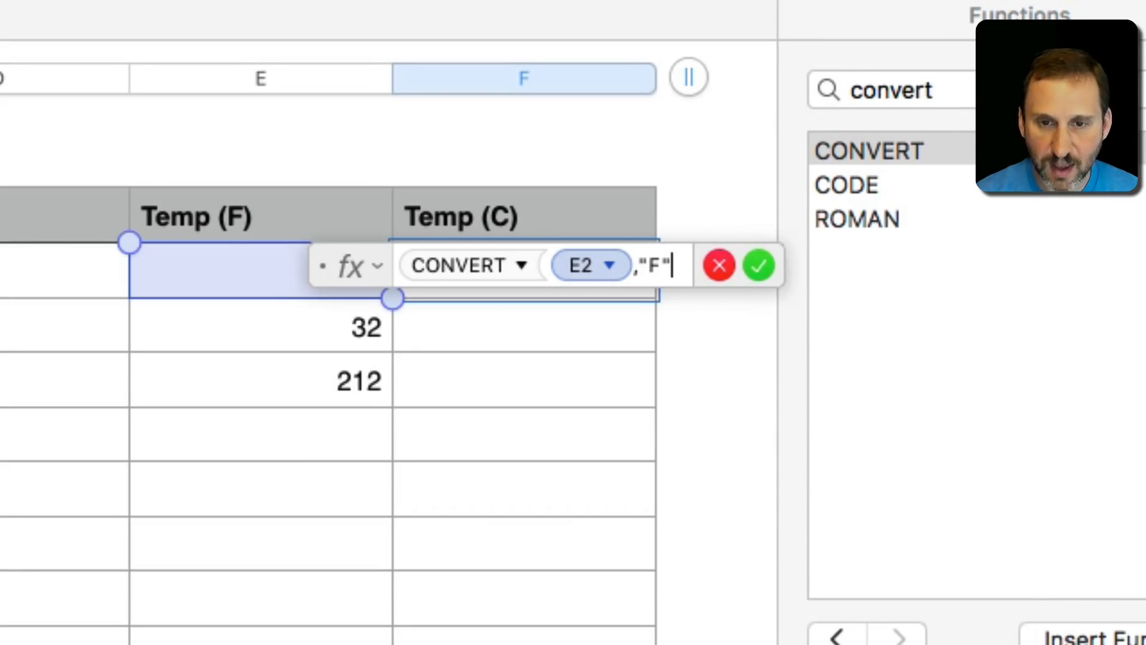
click(759, 265)
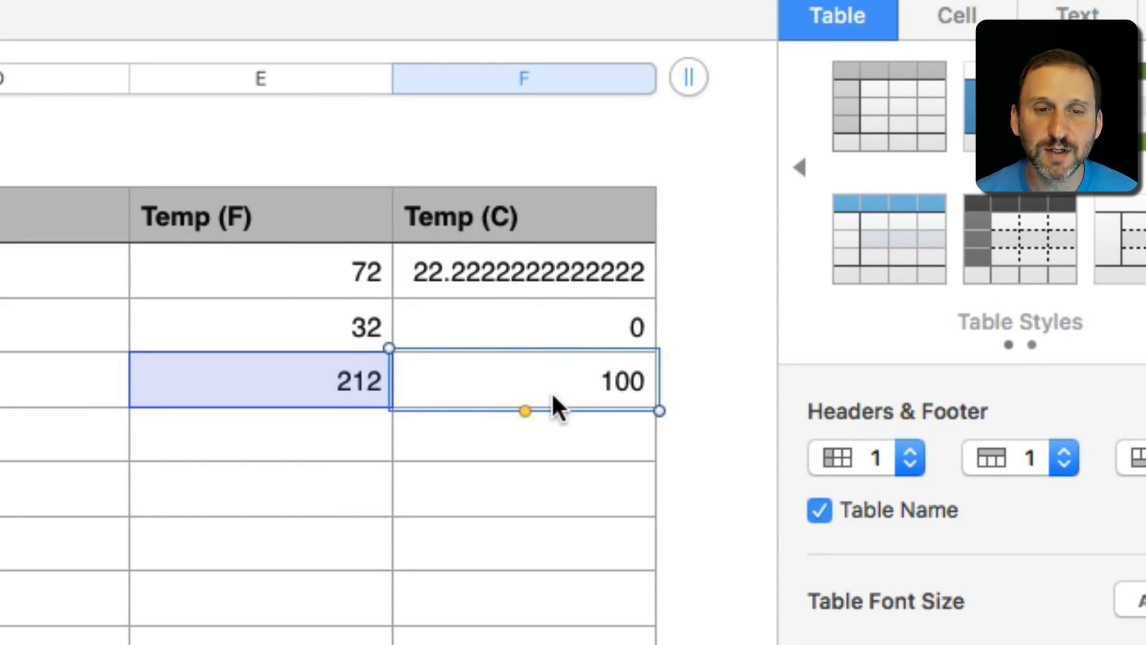
click(259, 381)
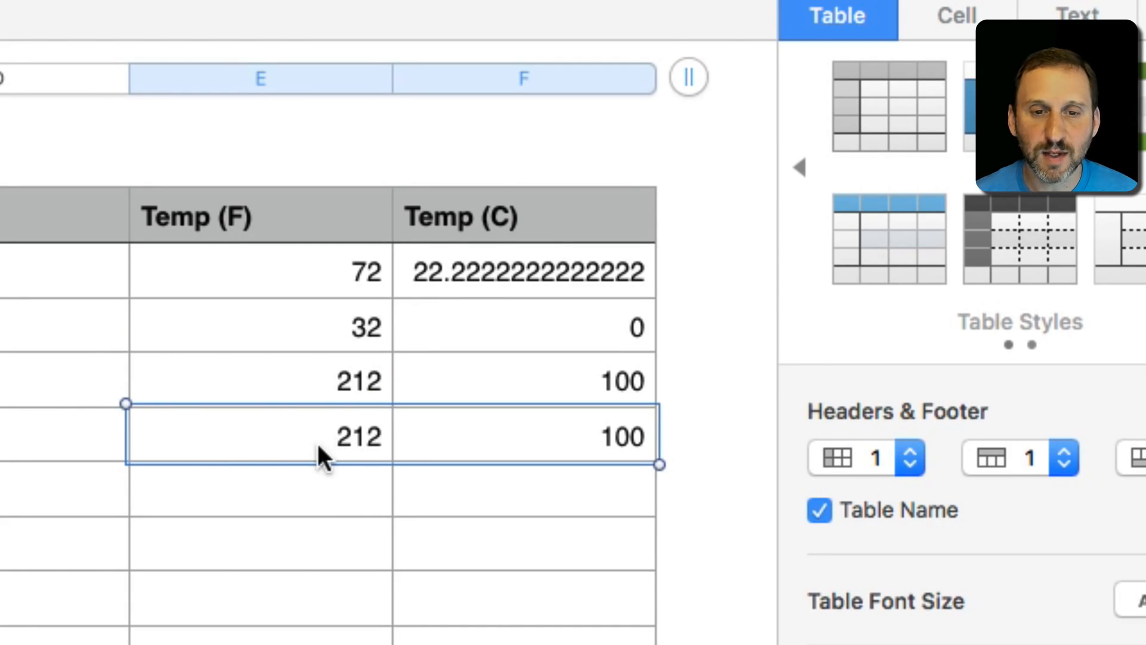
Change E5 to 0 °F so F5 recalculates to -17.7777777777778 °C.
double_click(357, 436)
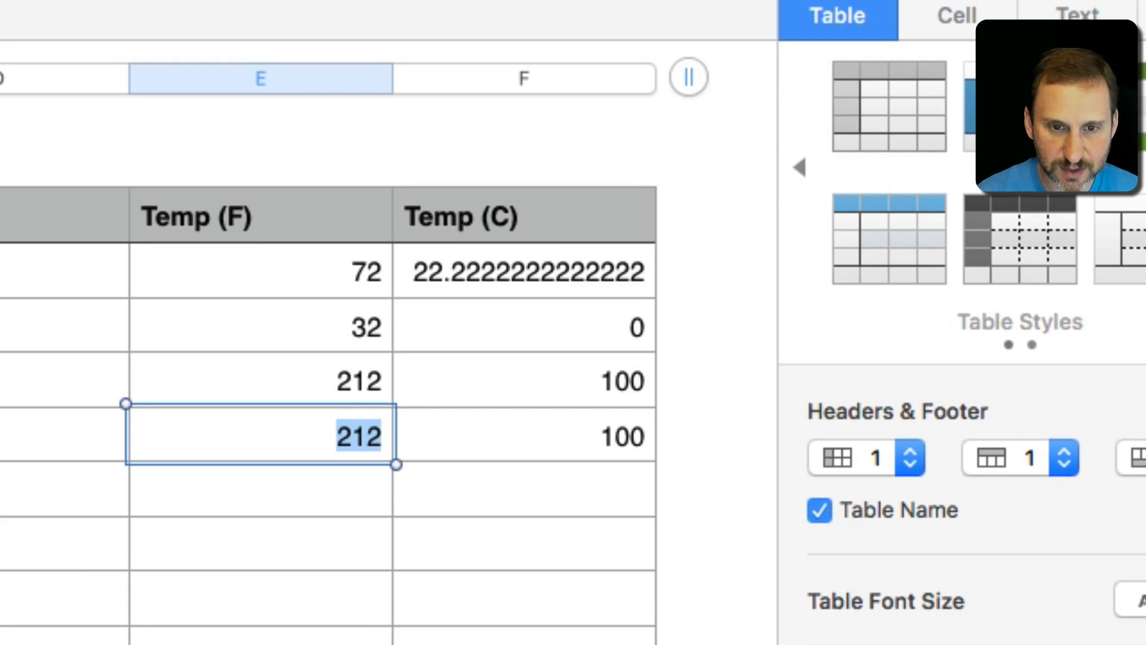
text(0)
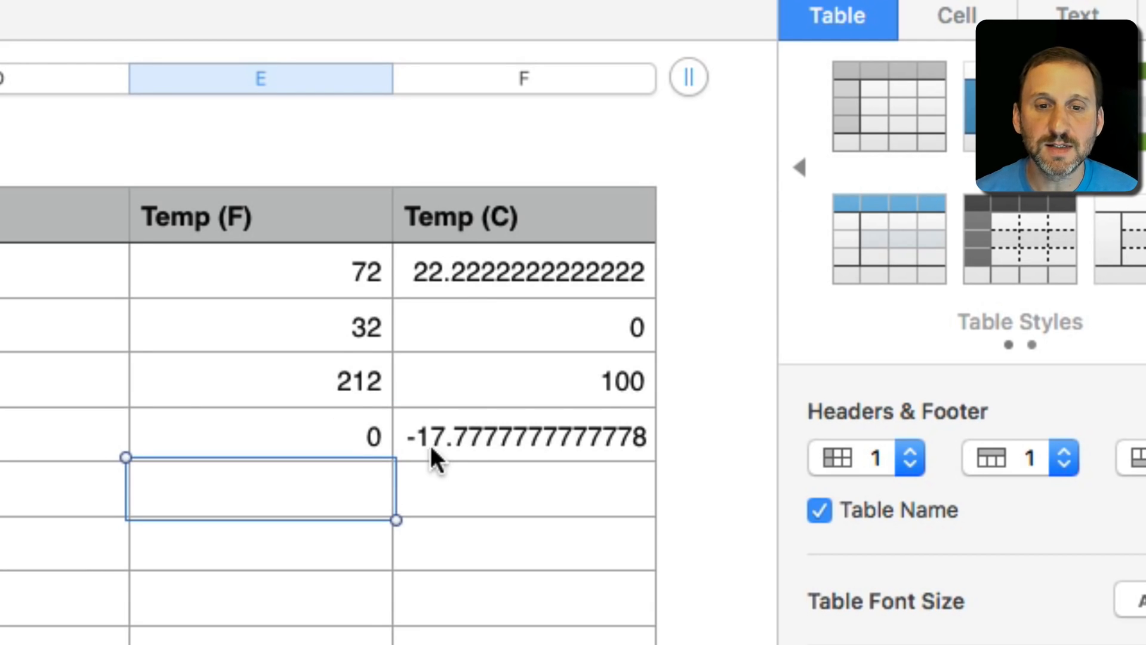
mouse_move(630, 450)
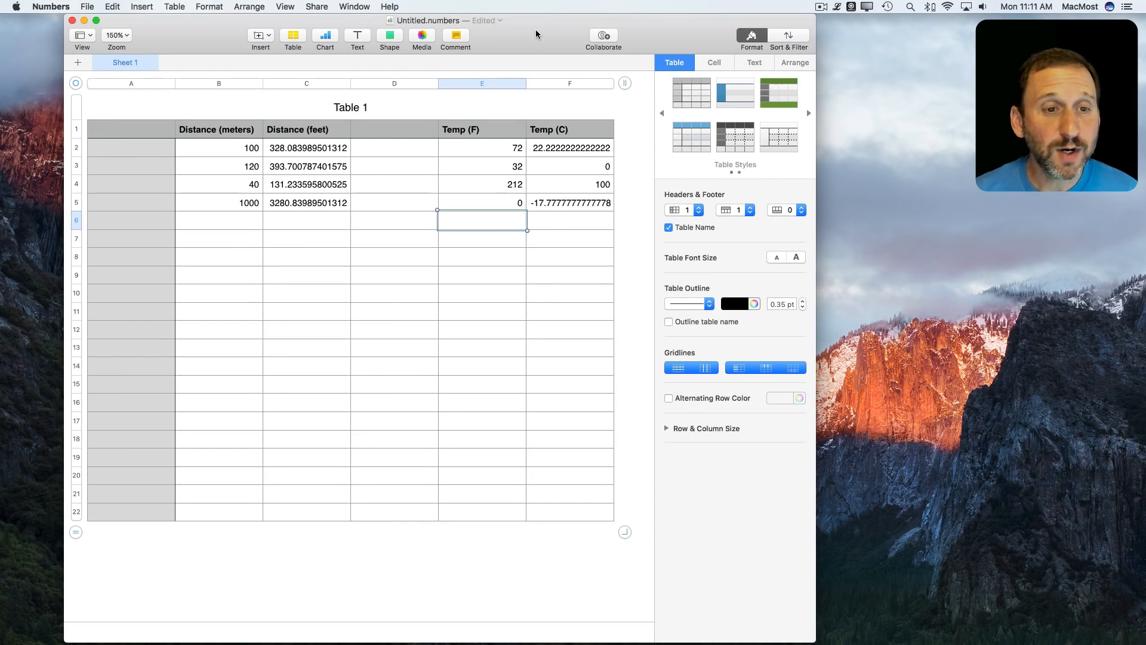
mouse_move(238, 151)
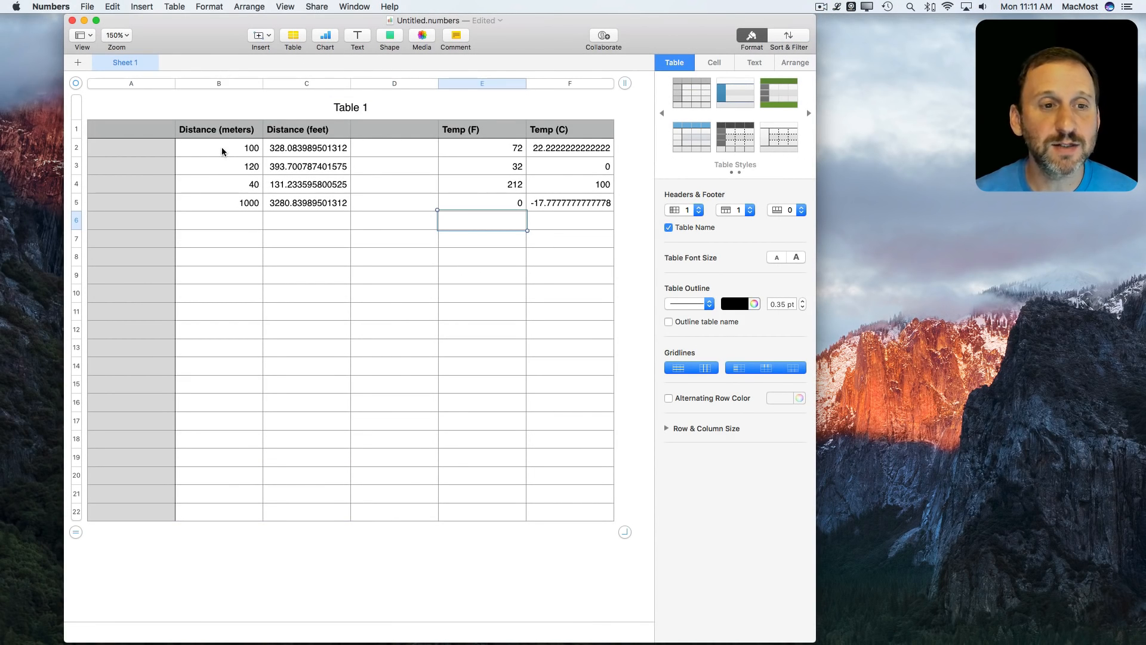
Give the Distance (meters) column a custom number format with an 'm' suffix.
click(217, 82)
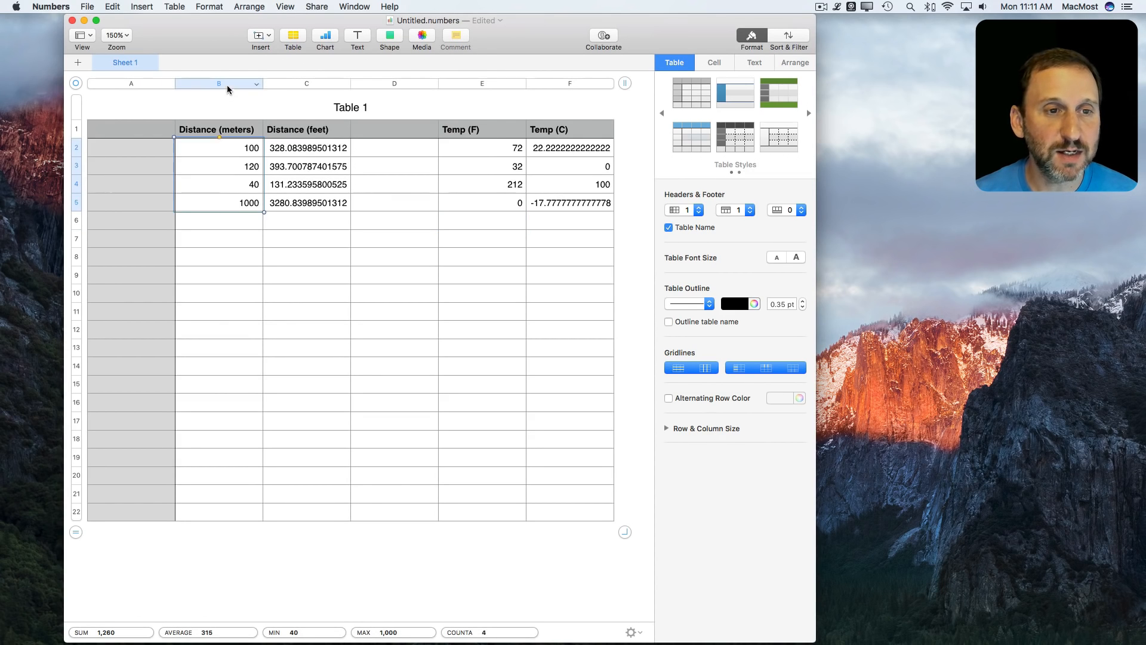
click(217, 82)
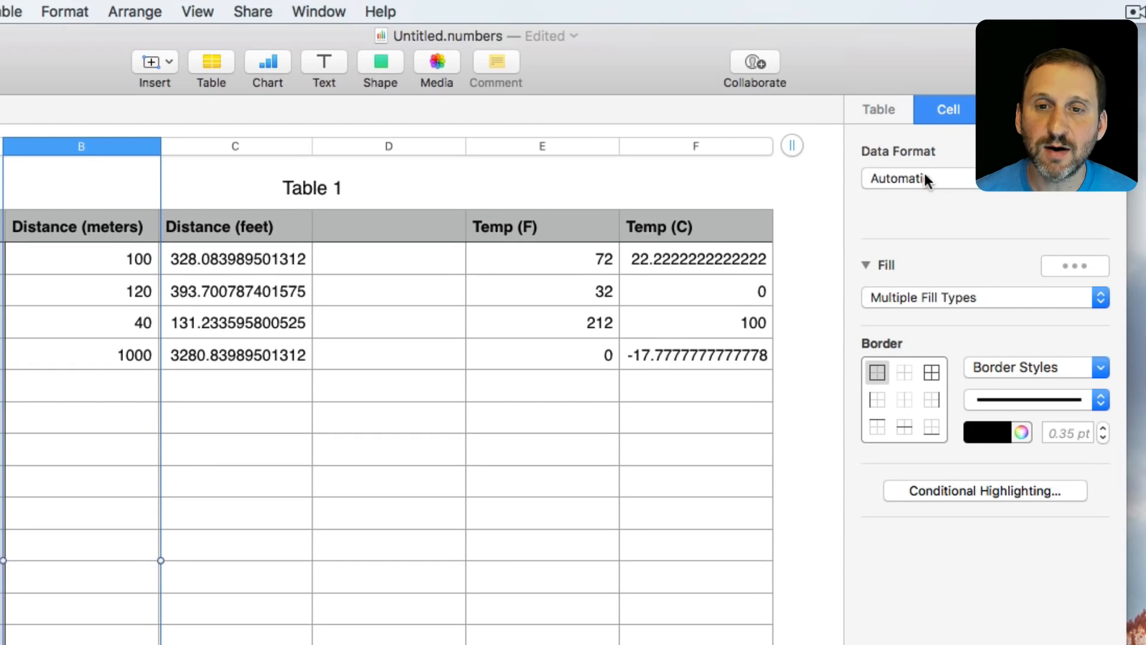
click(910, 177)
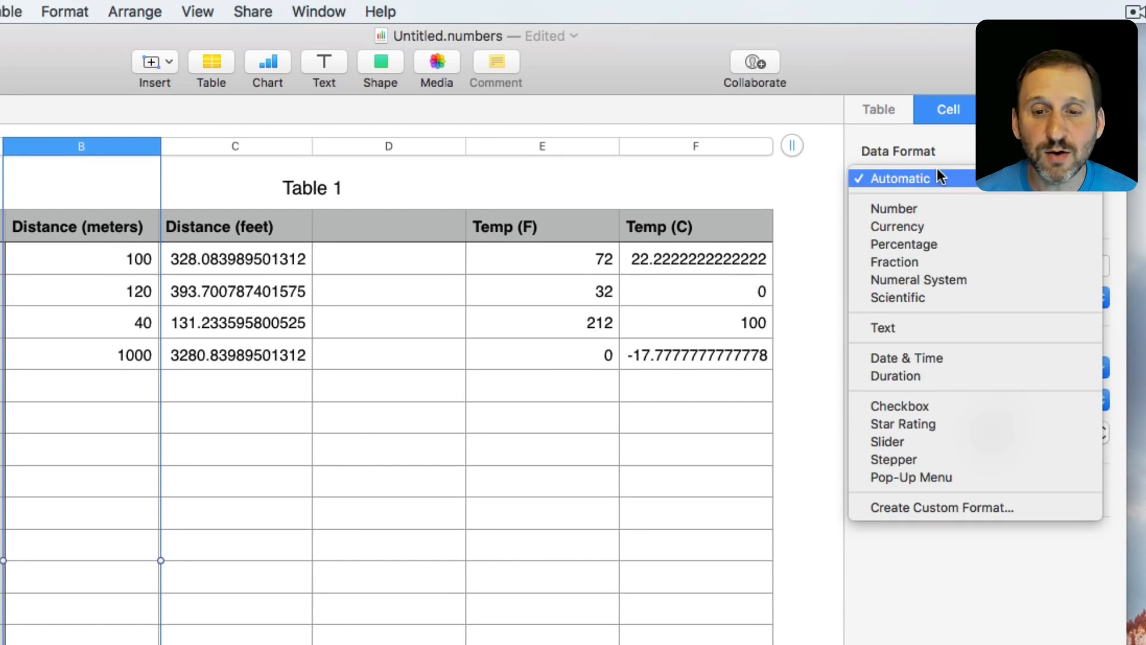
click(941, 507)
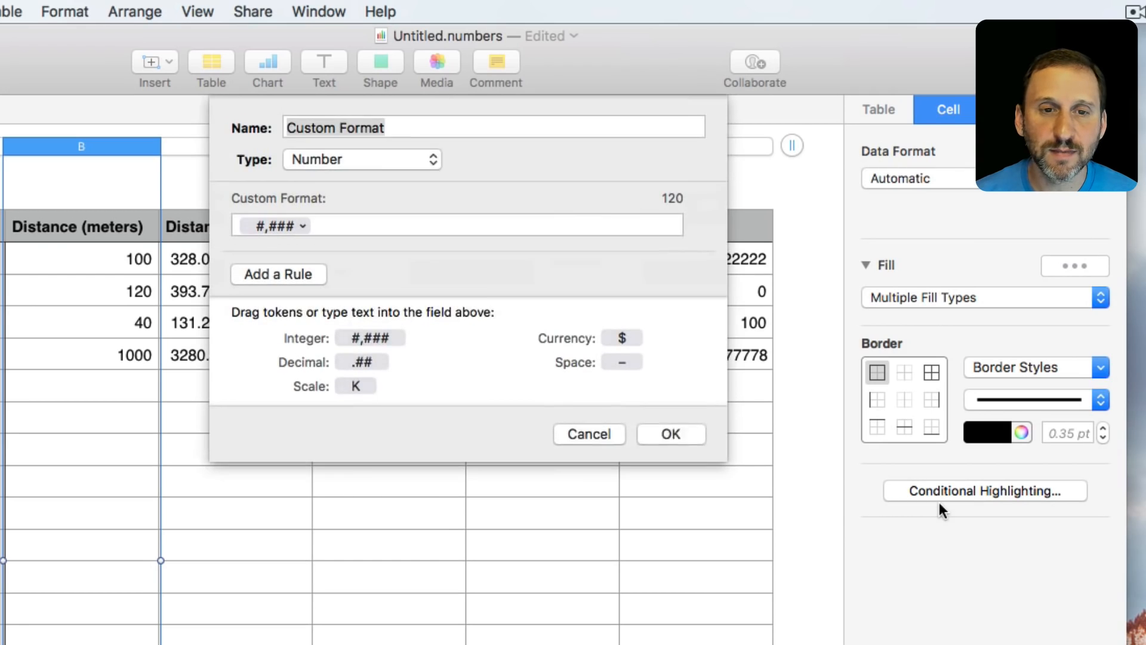
click(438, 225)
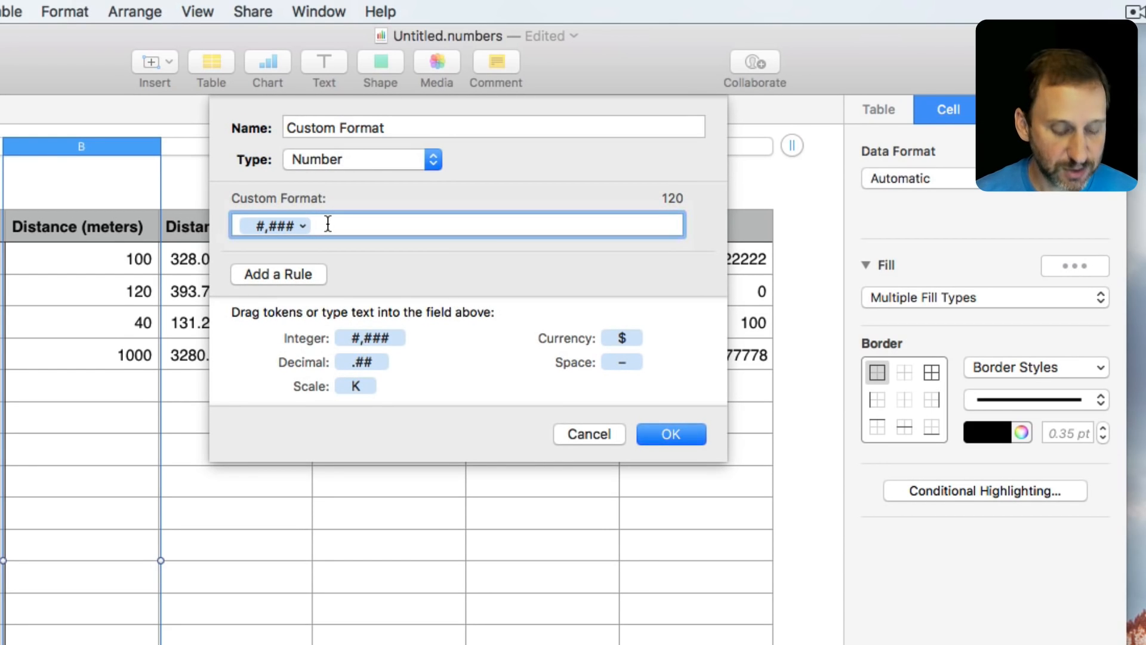
text(m)
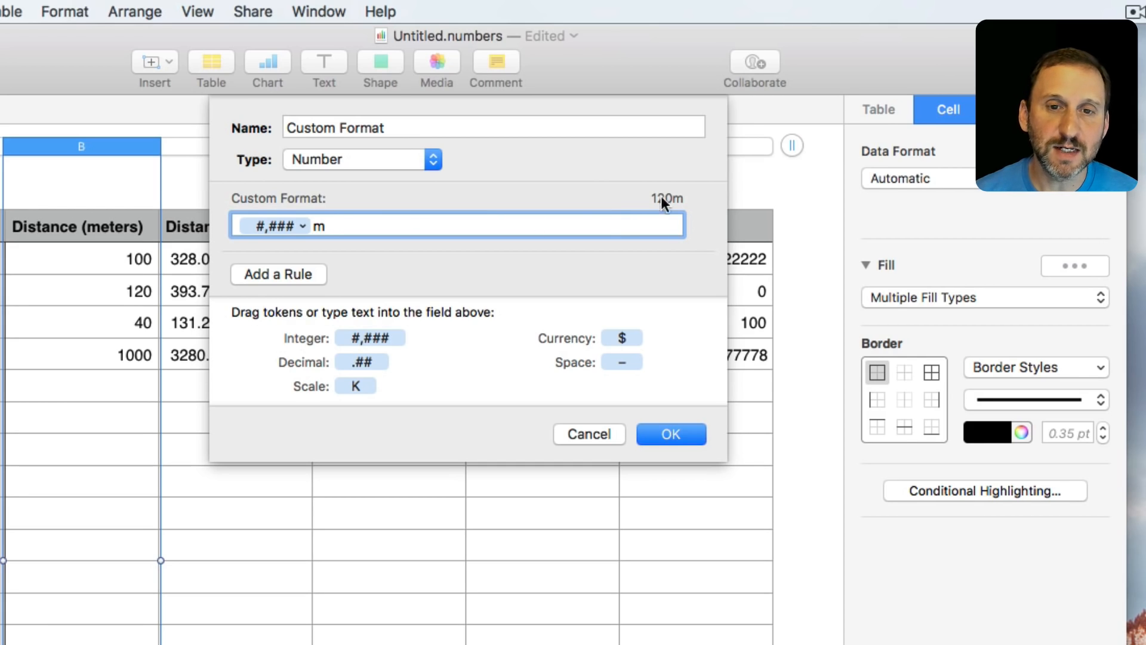
click(668, 433)
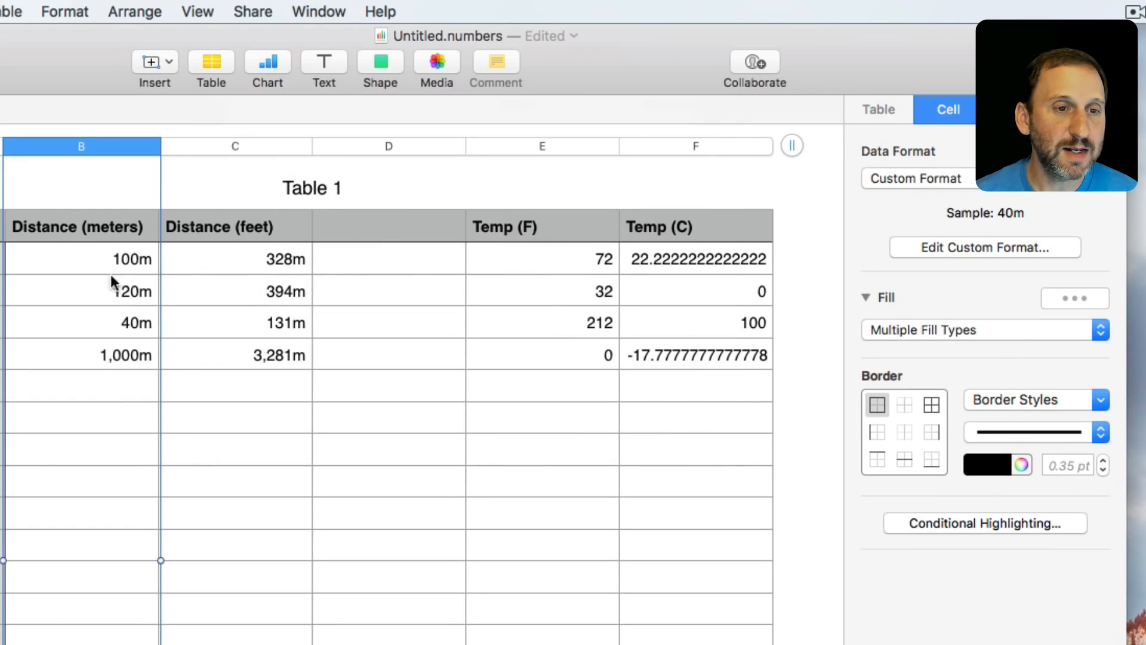
mouse_move(123, 271)
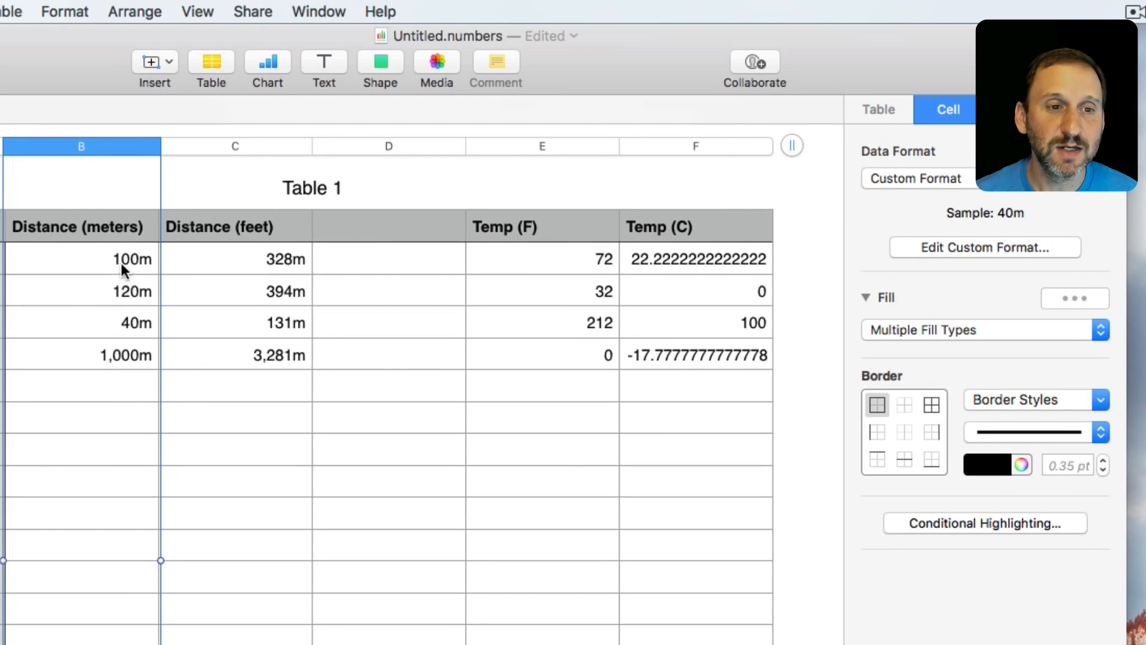
mouse_move(244, 281)
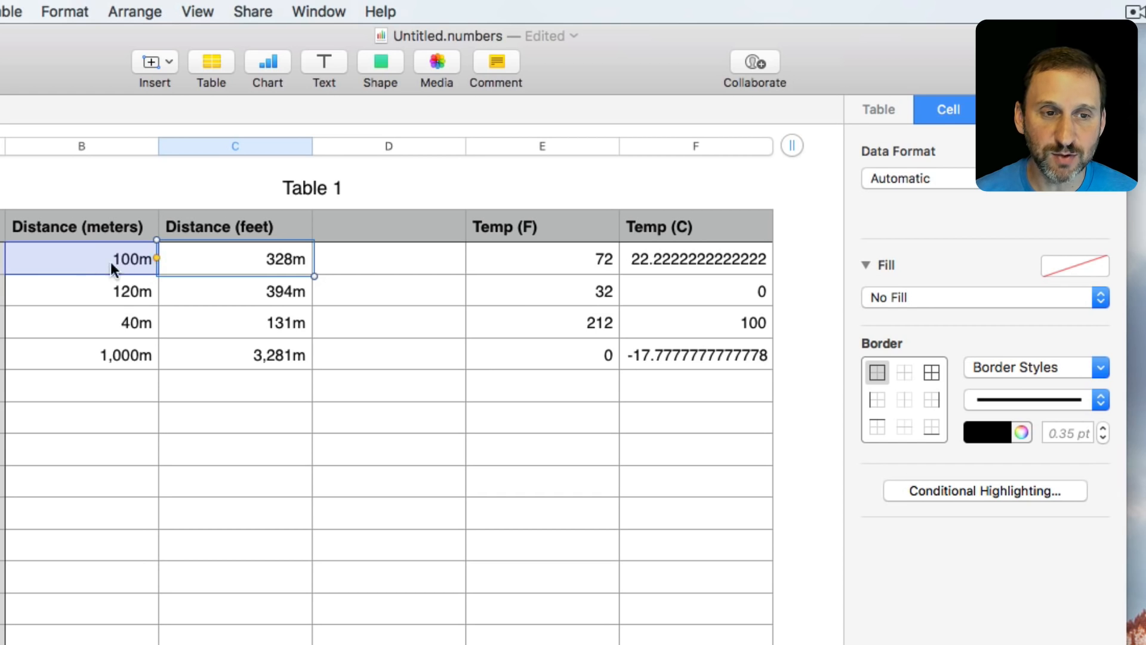
mouse_move(103, 272)
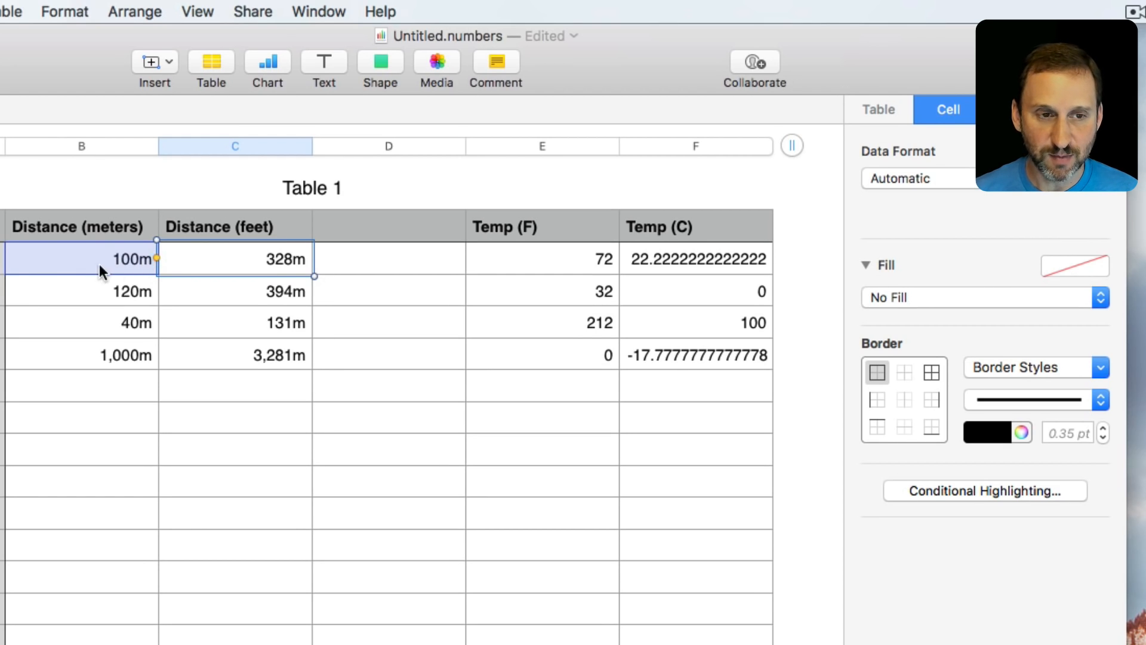
Give the Distance (feet) column a custom format named Feet showing an 'ft' suffix.
click(236, 146)
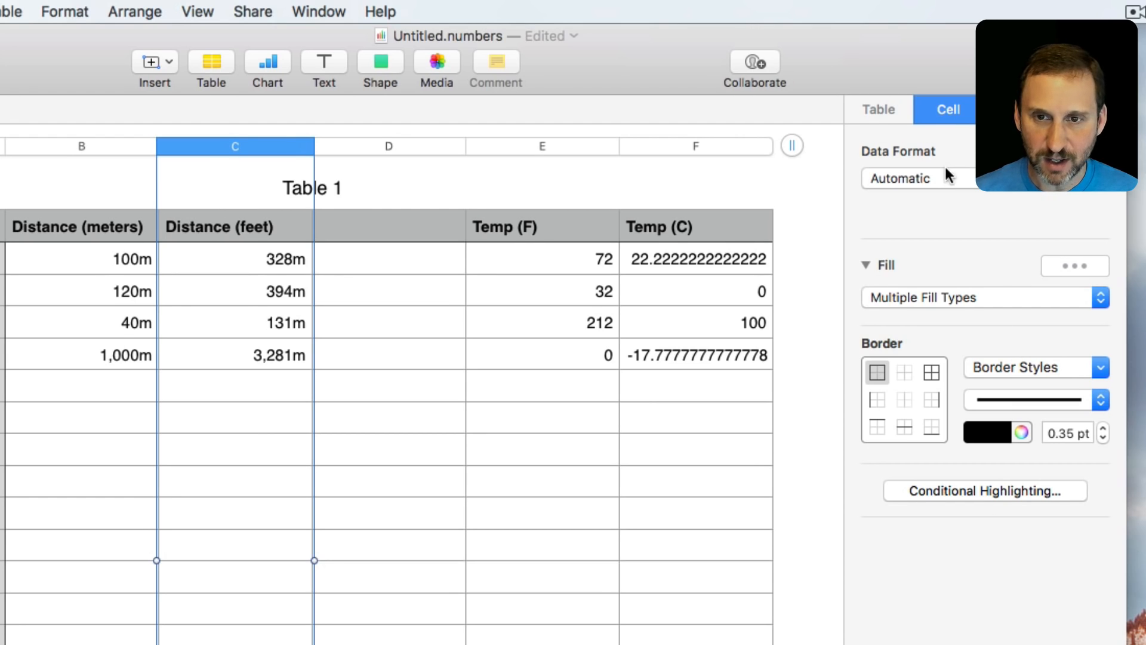
click(916, 178)
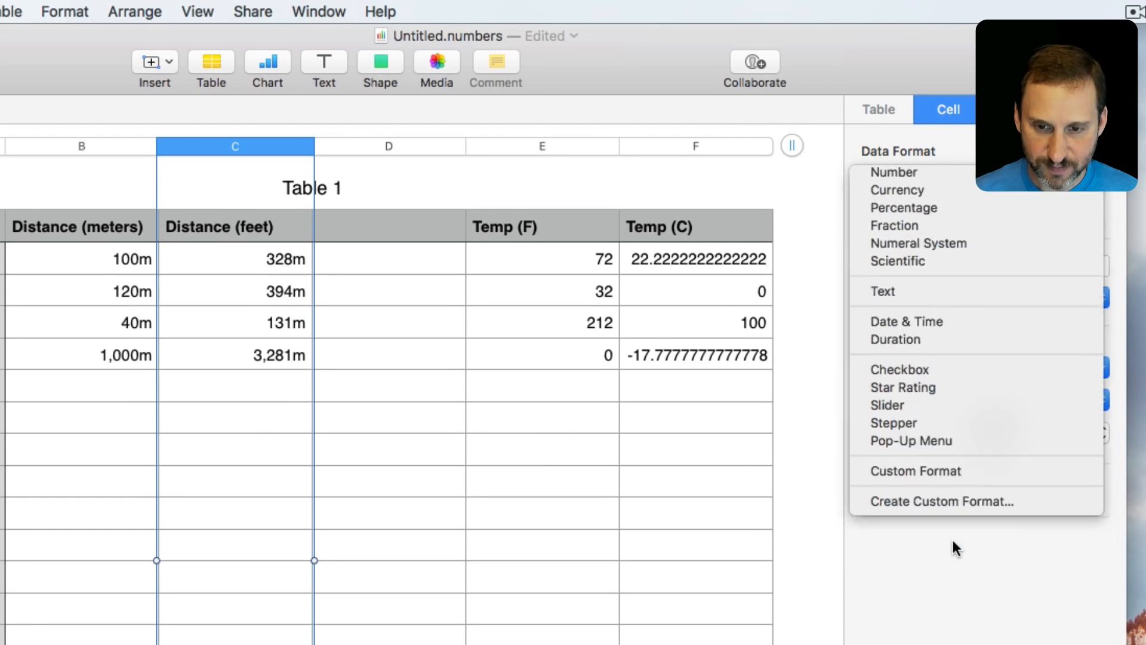
click(942, 501)
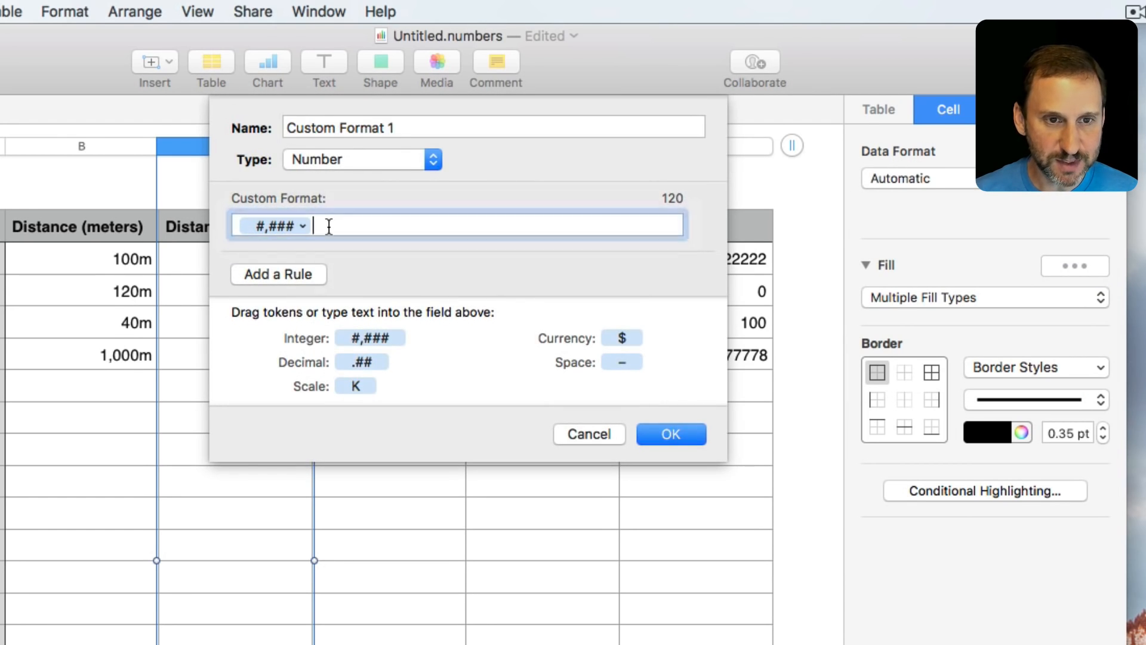
text(ft)
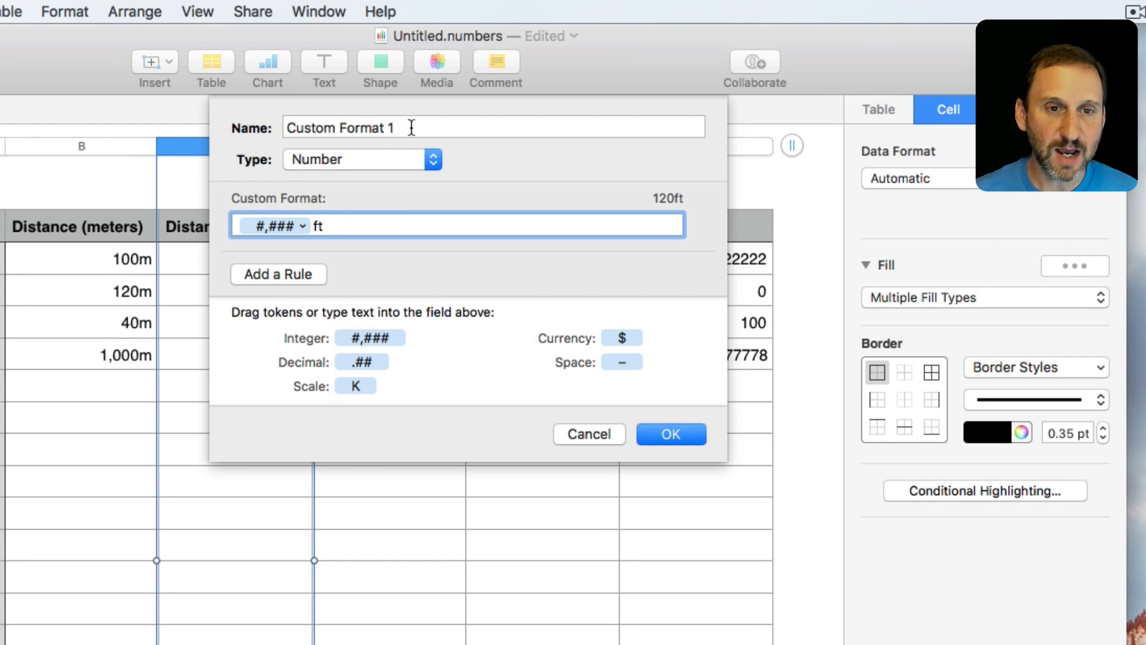
text(Feet)
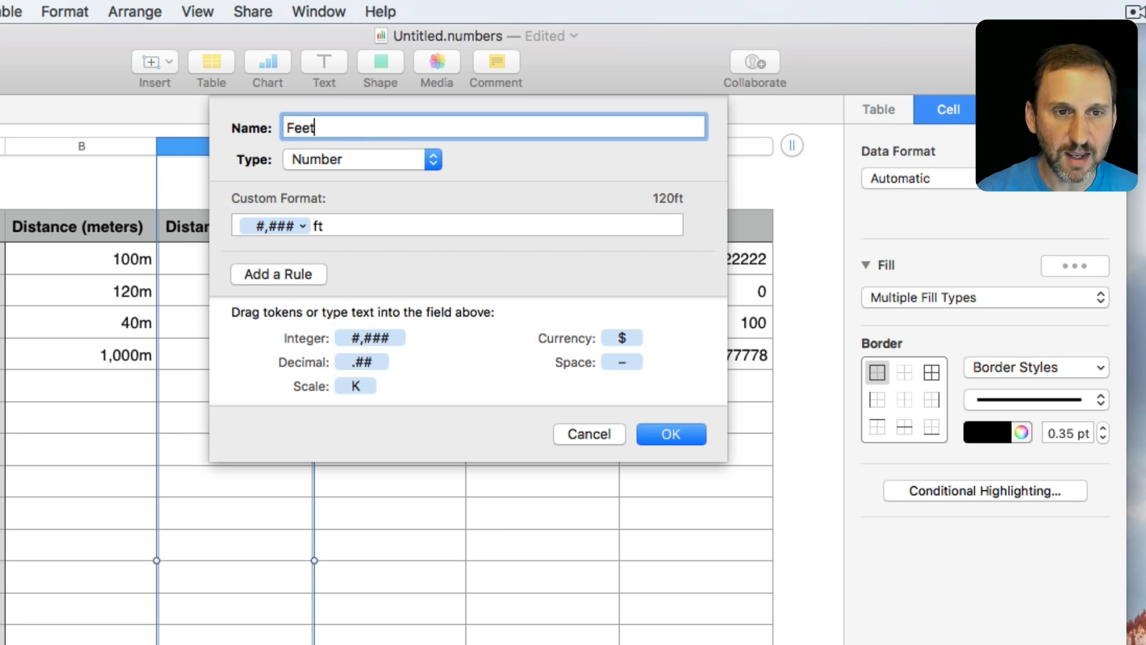
click(670, 433)
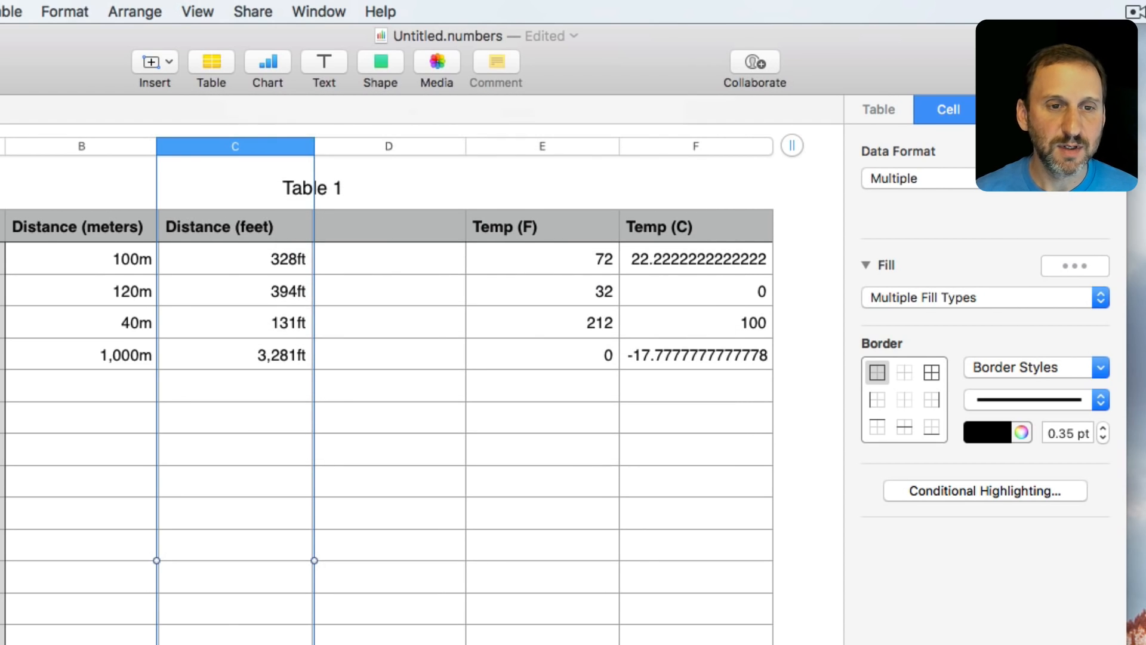
mouse_move(191, 275)
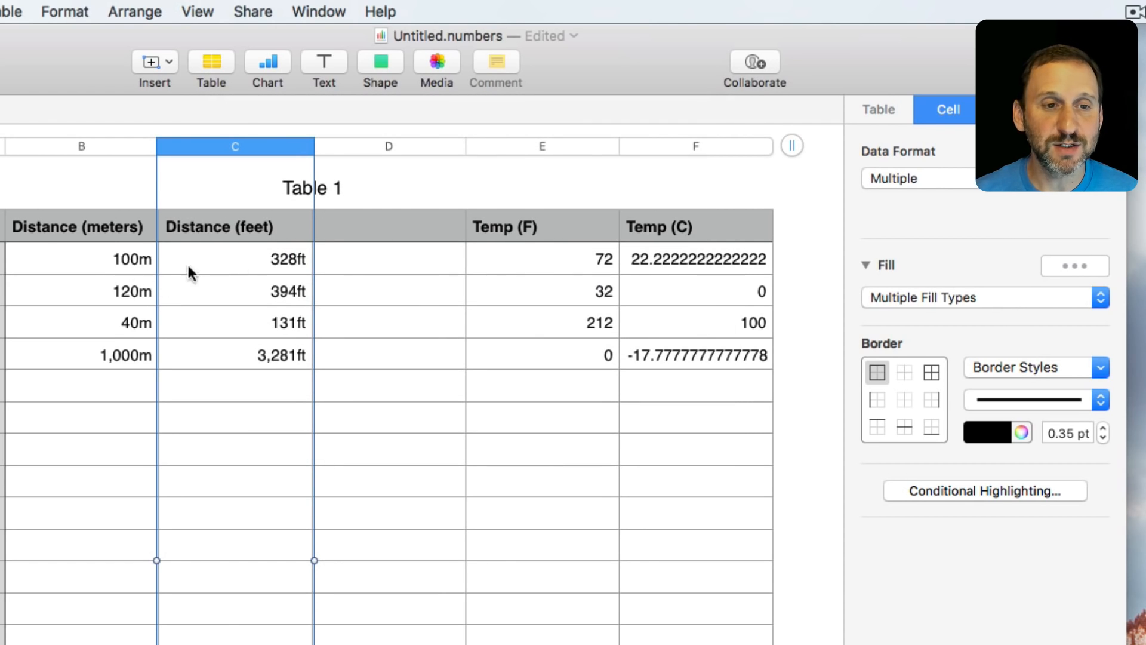
Create custom format F adding a °F suffix to the Temp (F) column values.
click(542, 145)
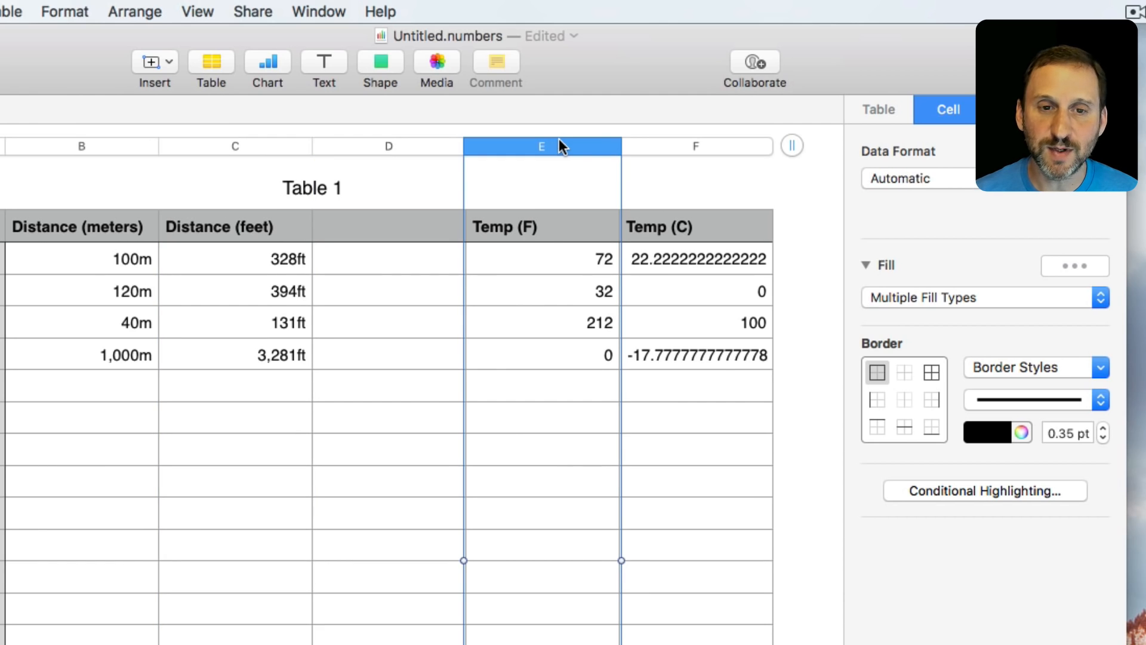
click(920, 178)
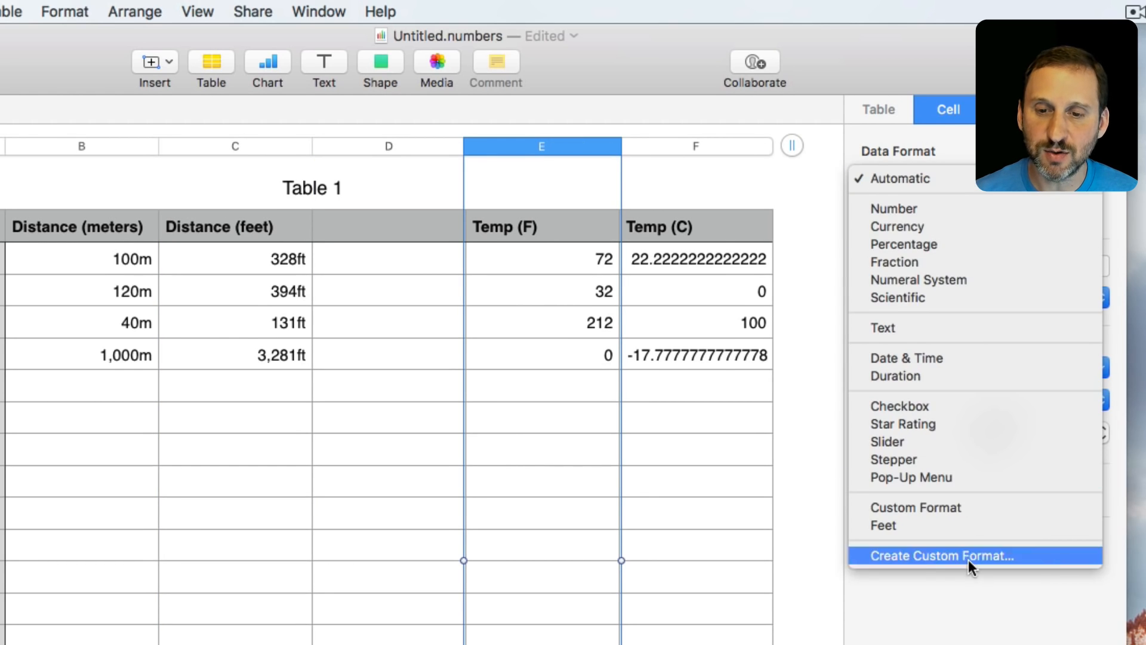
click(940, 555)
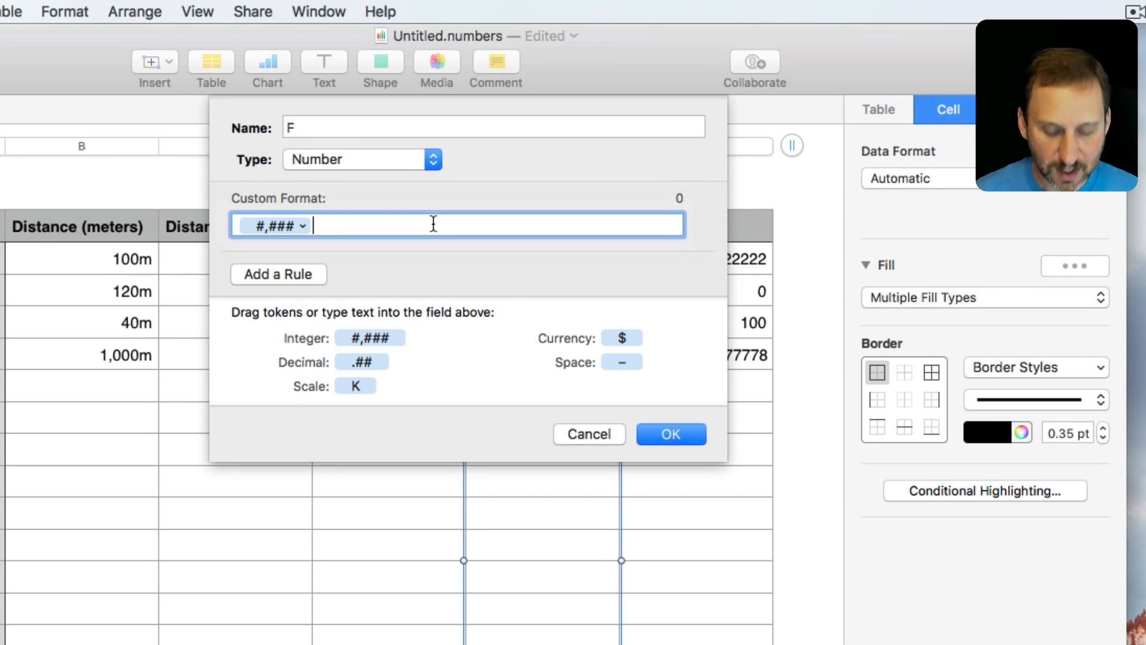
text(0)
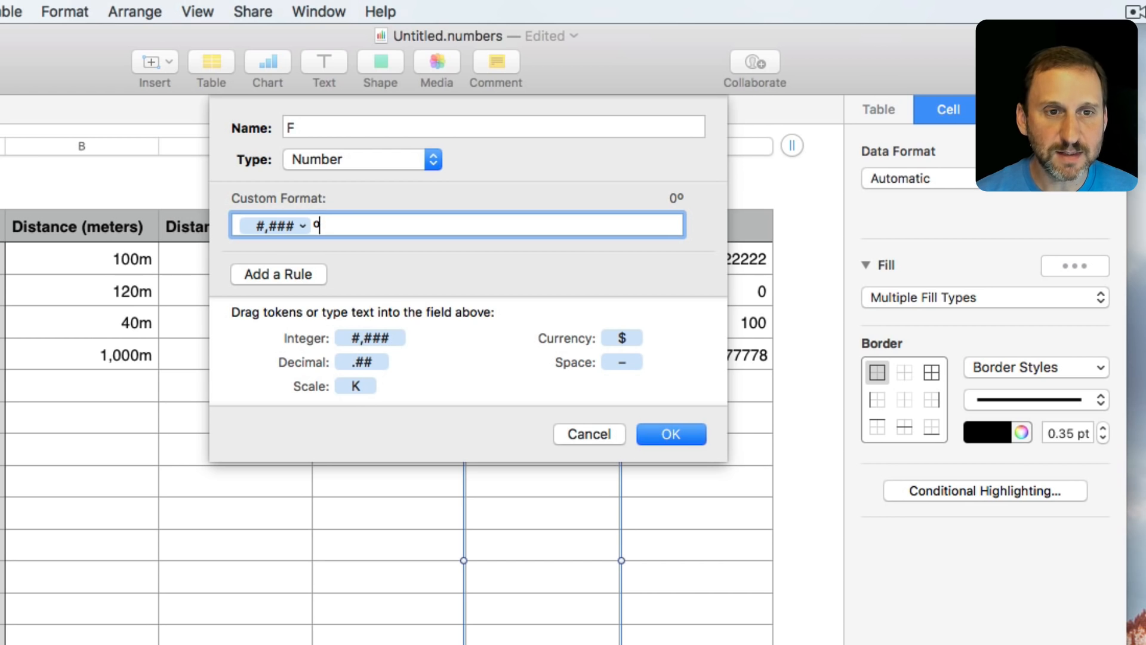
click(669, 433)
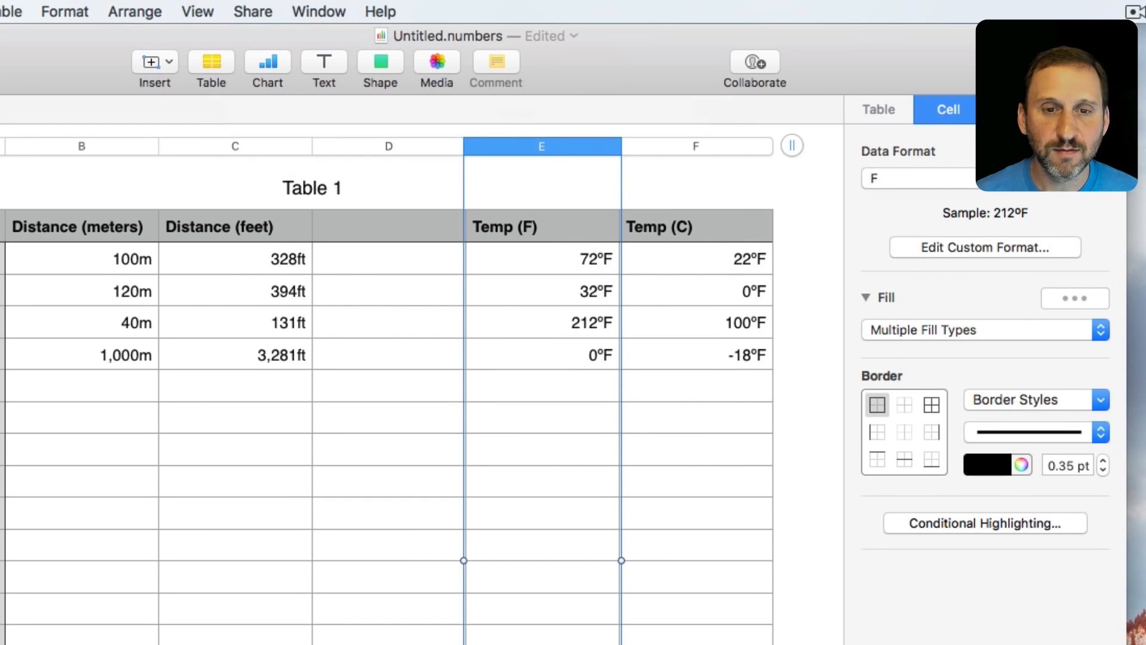
click(694, 145)
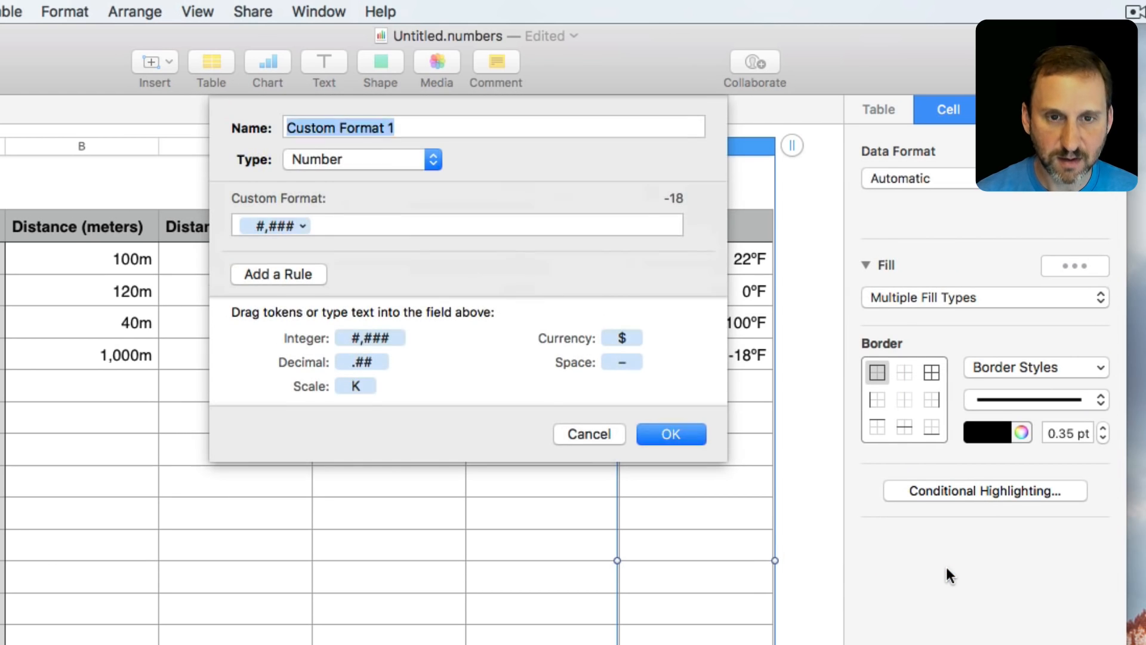
Create custom format C adding a °C suffix to the Temp (C) column values.
text(C)
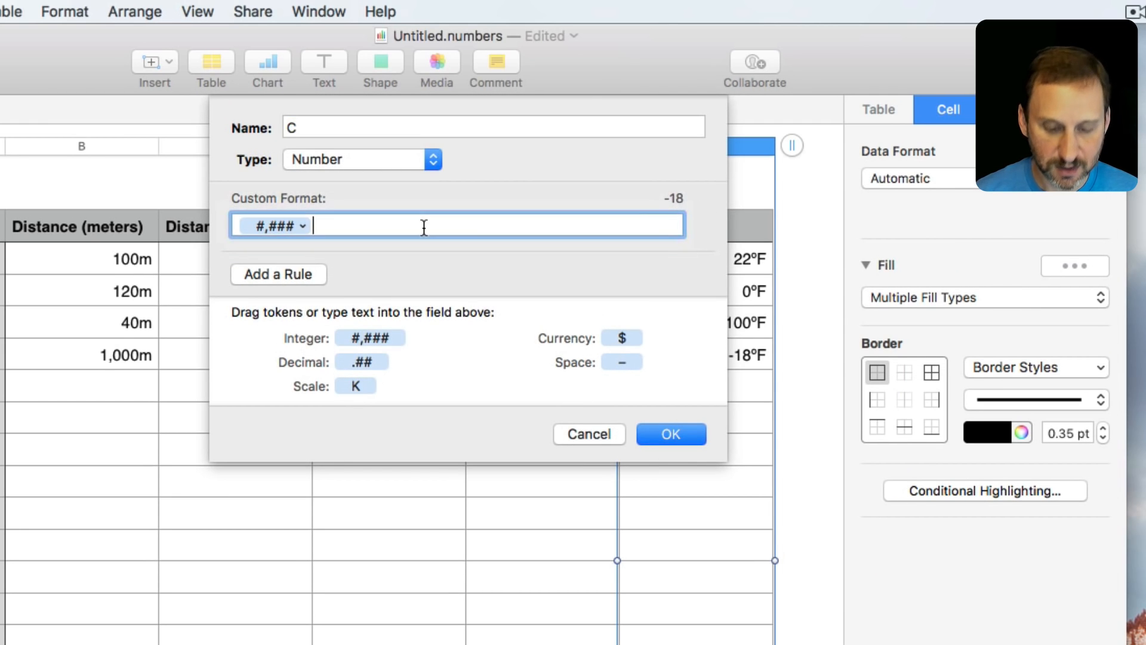
text(ºC)
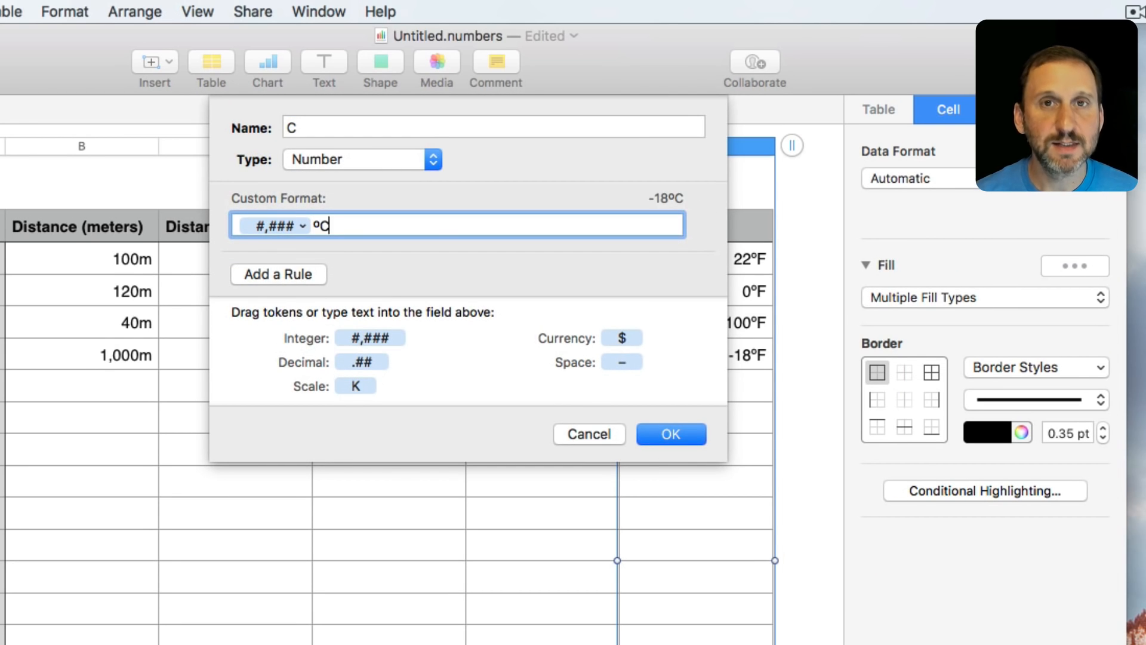
click(669, 433)
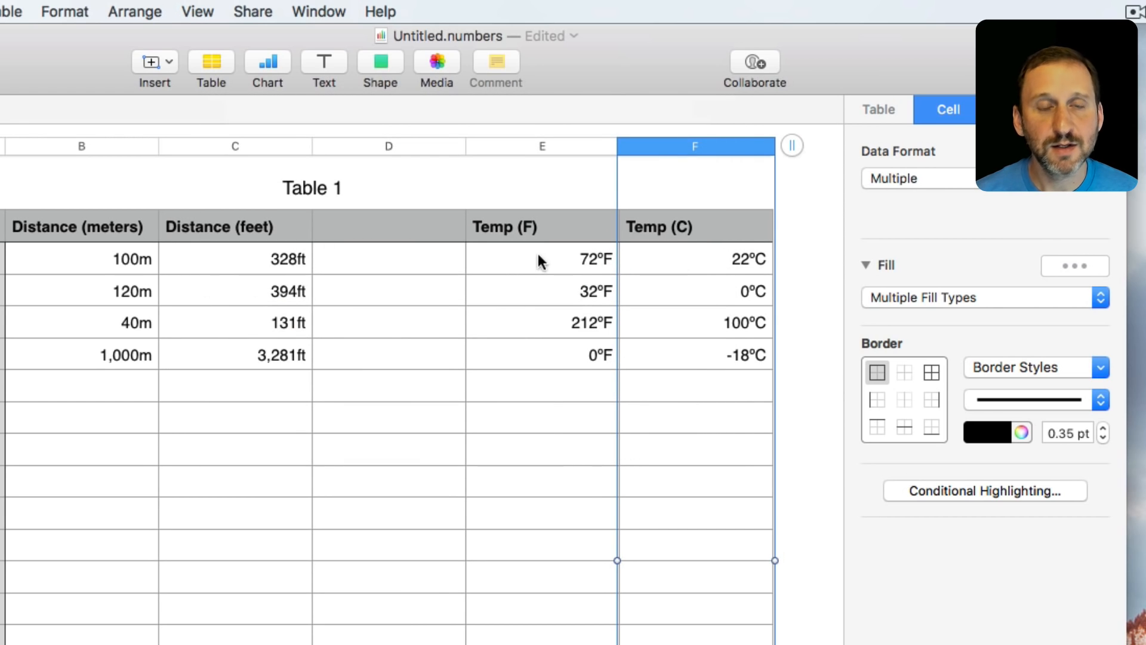
mouse_move(507, 225)
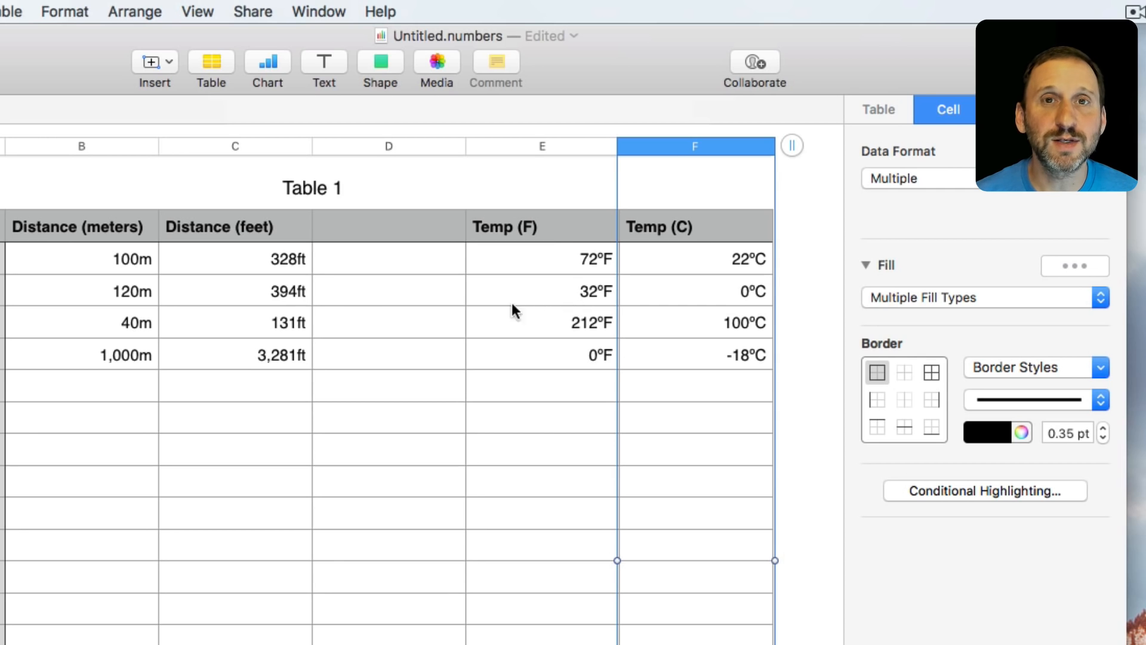
mouse_move(474, 318)
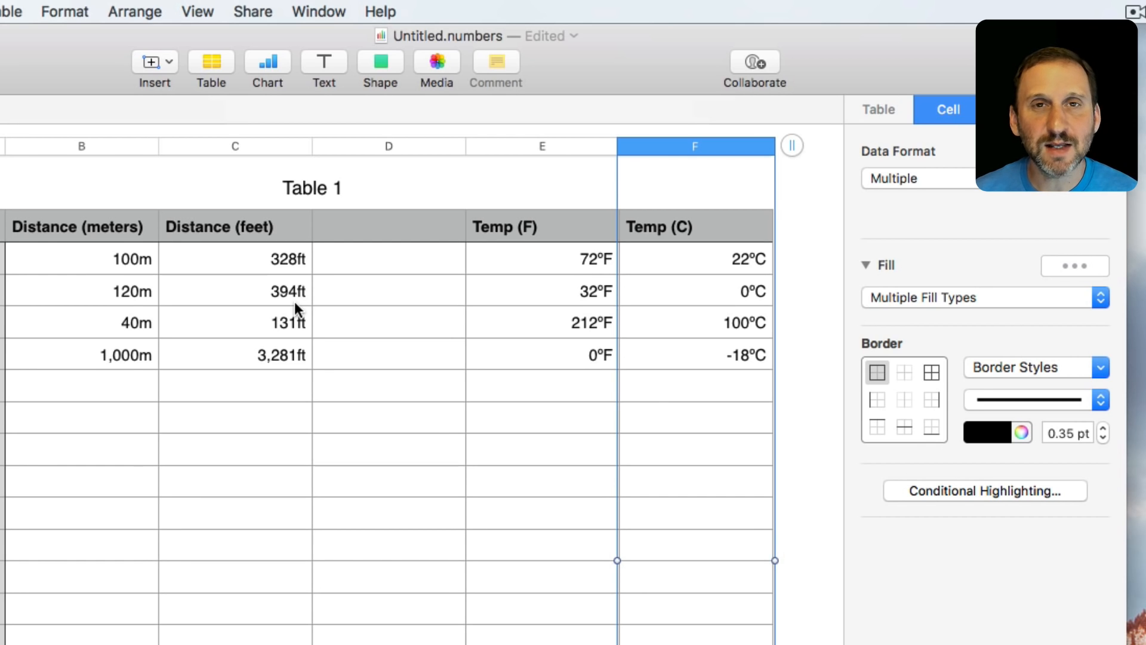
mouse_move(438, 276)
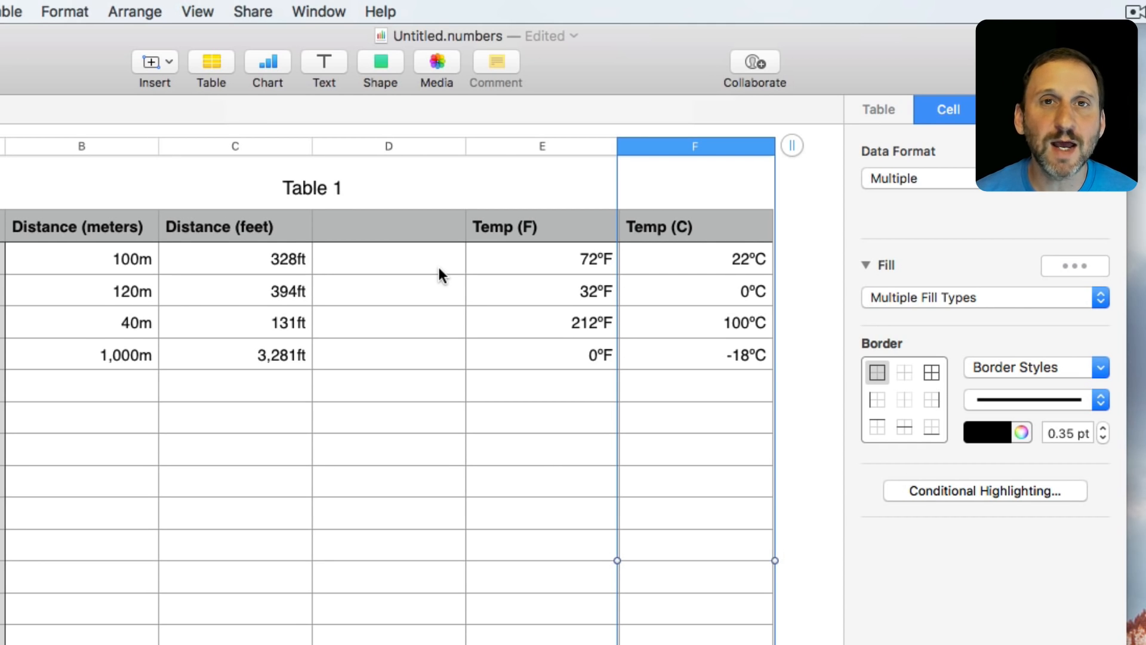
mouse_move(938, 251)
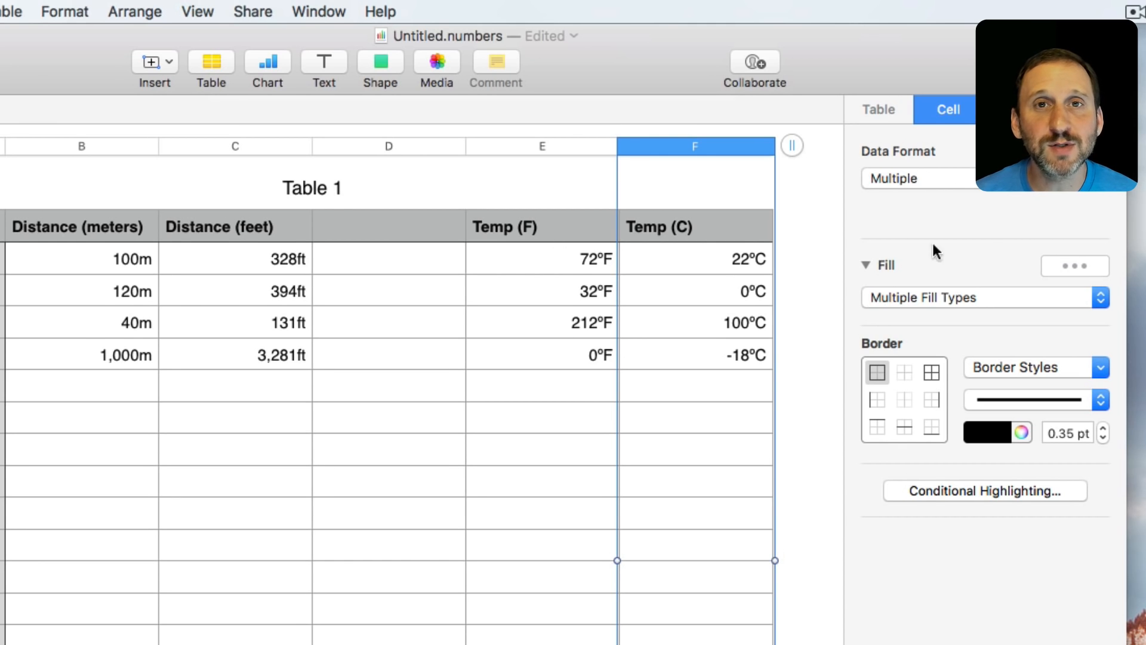
mouse_move(932, 276)
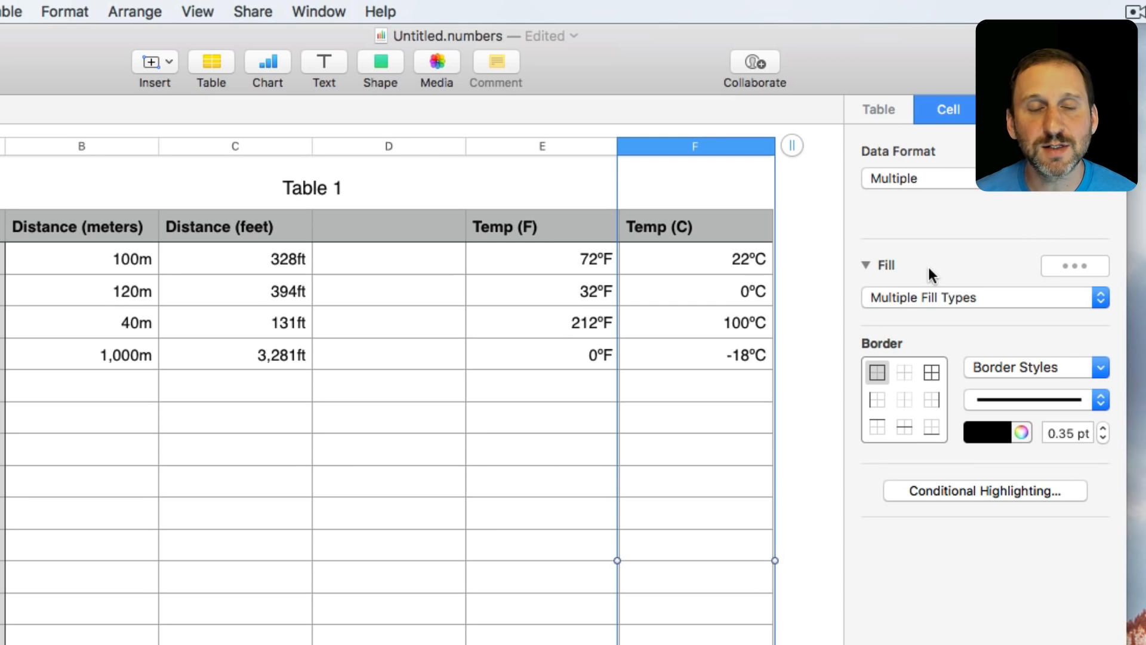